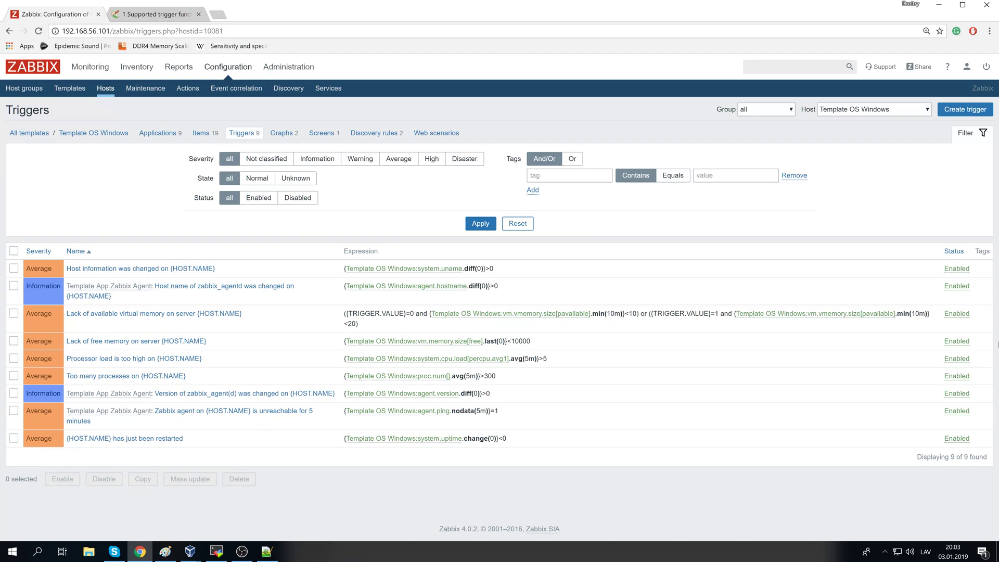
pyautogui.moveTo(887, 324)
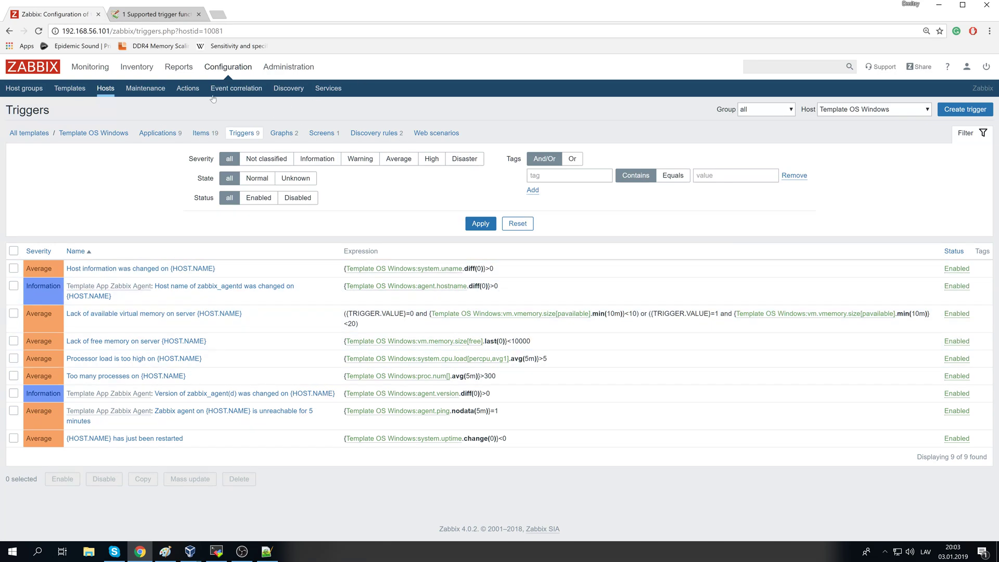
pyautogui.moveTo(187, 415)
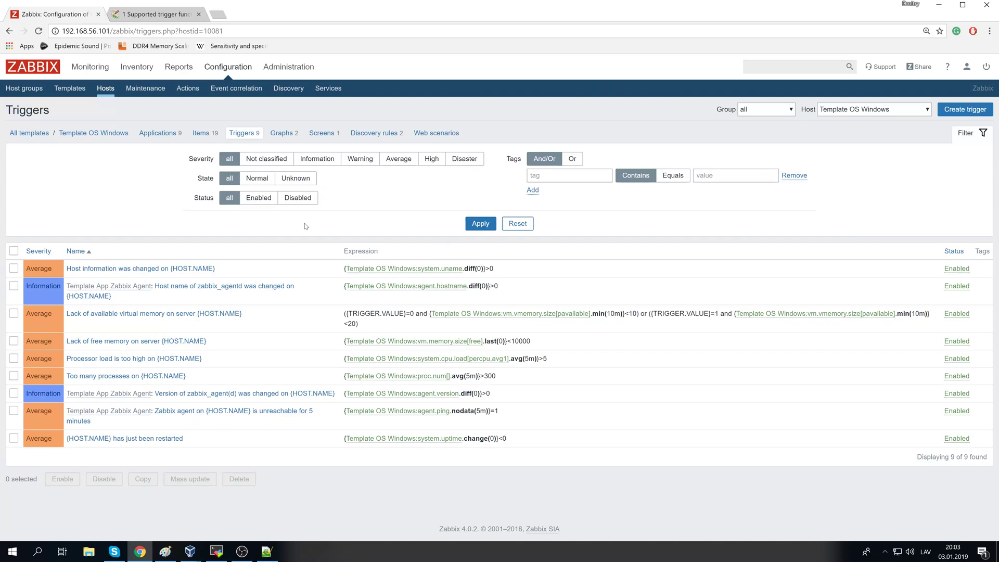
pyautogui.moveTo(417, 342)
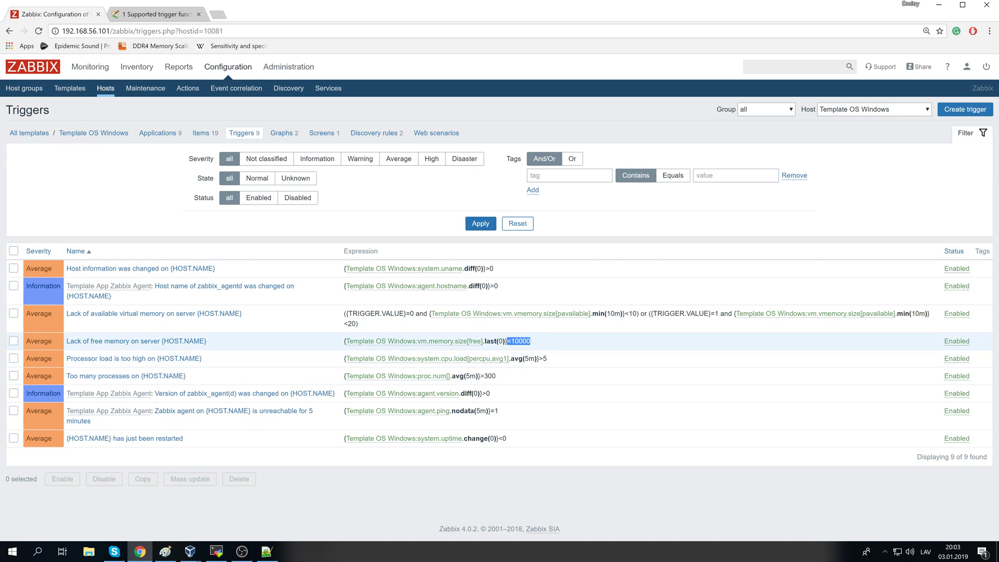
pyautogui.moveTo(510, 332)
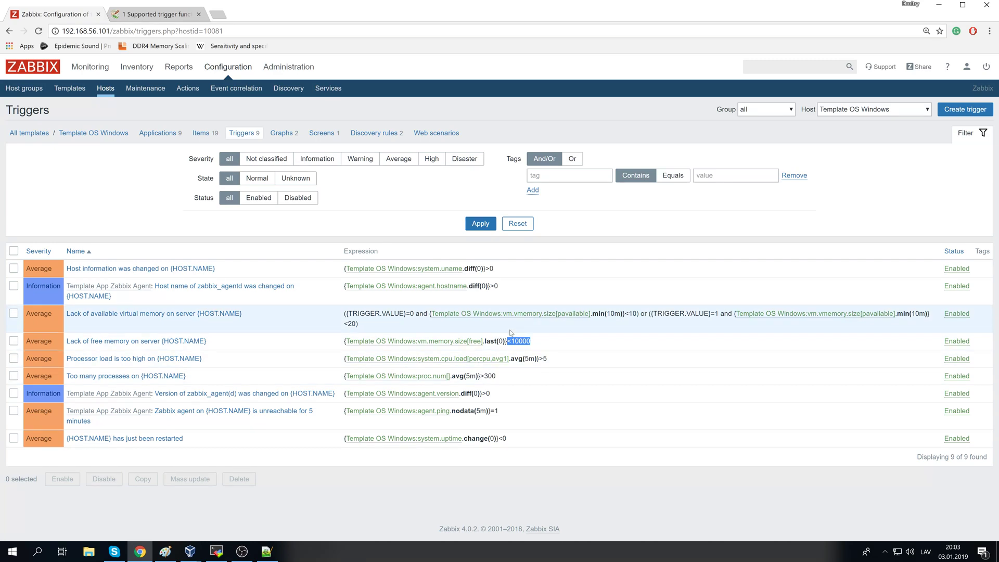
pyautogui.moveTo(533, 348)
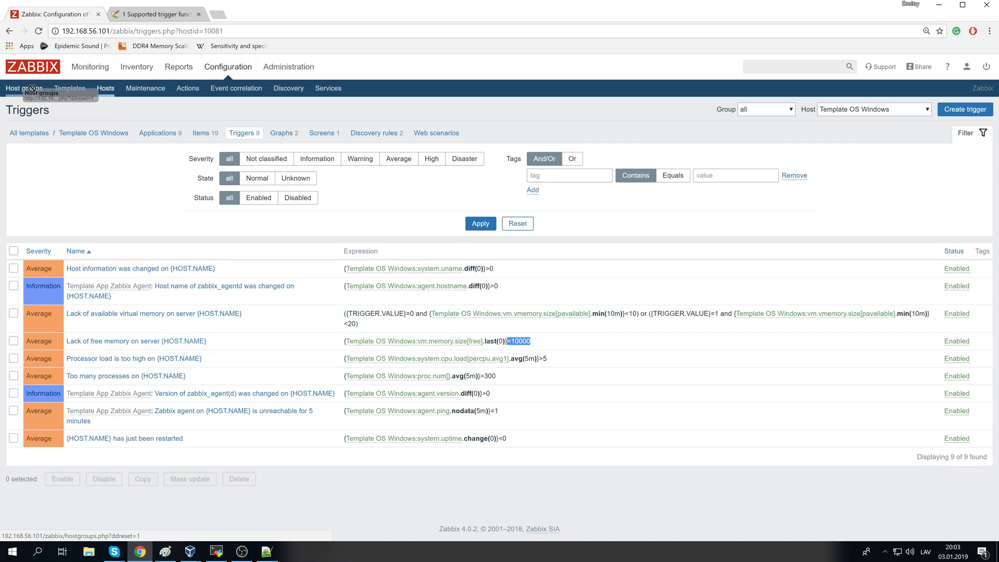
# Locate Template OS Windows in the Templates list and show its items
pyautogui.click(69, 87)
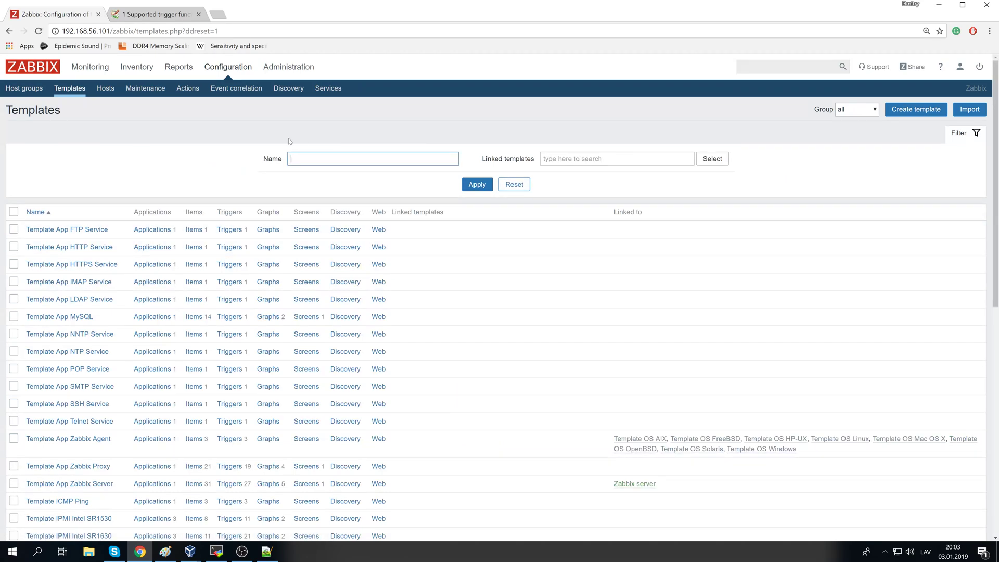
pyautogui.scroll(-3)
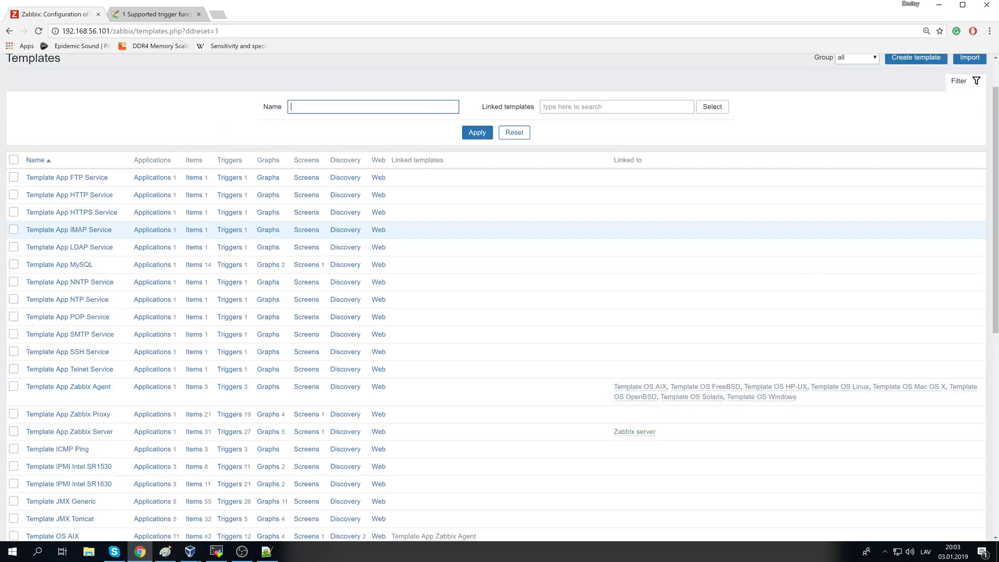
pyautogui.write('windows')
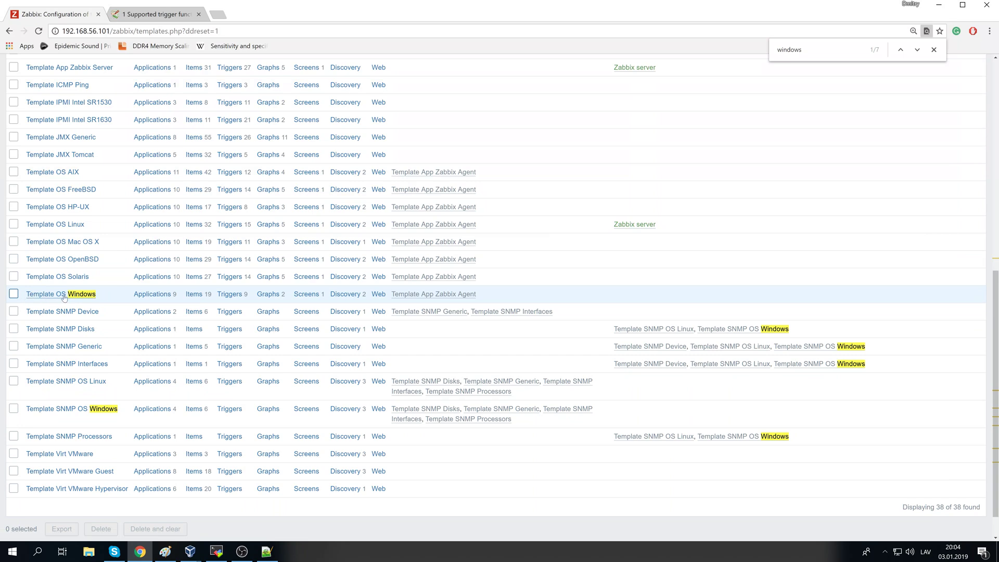
pyautogui.write('linu')
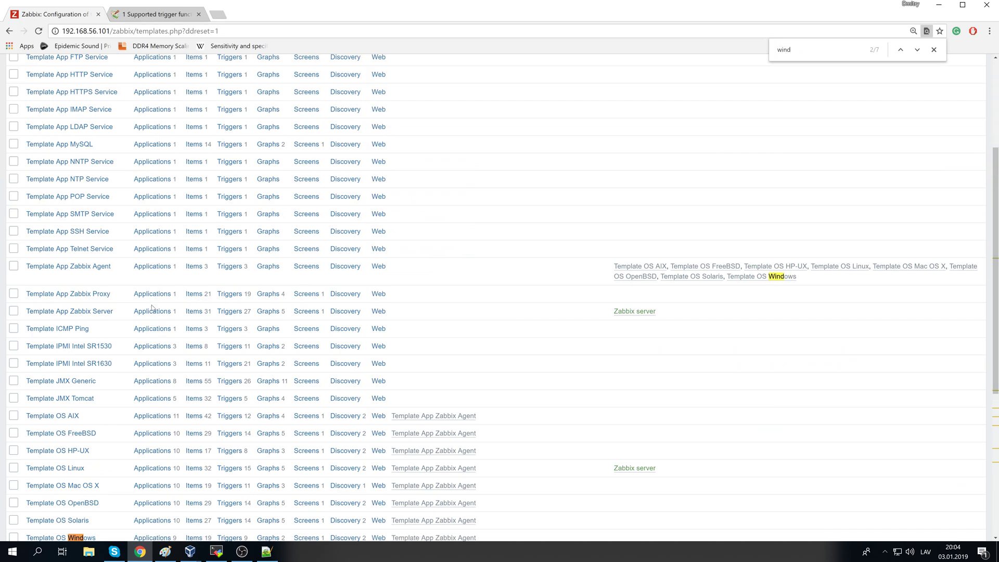
pyautogui.scroll(-3)
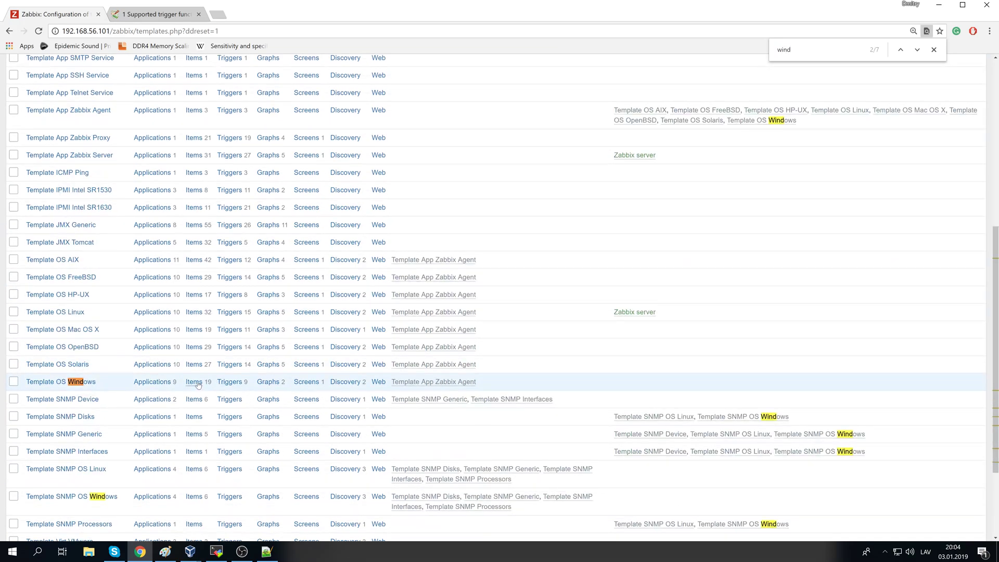
pyautogui.click(192, 382)
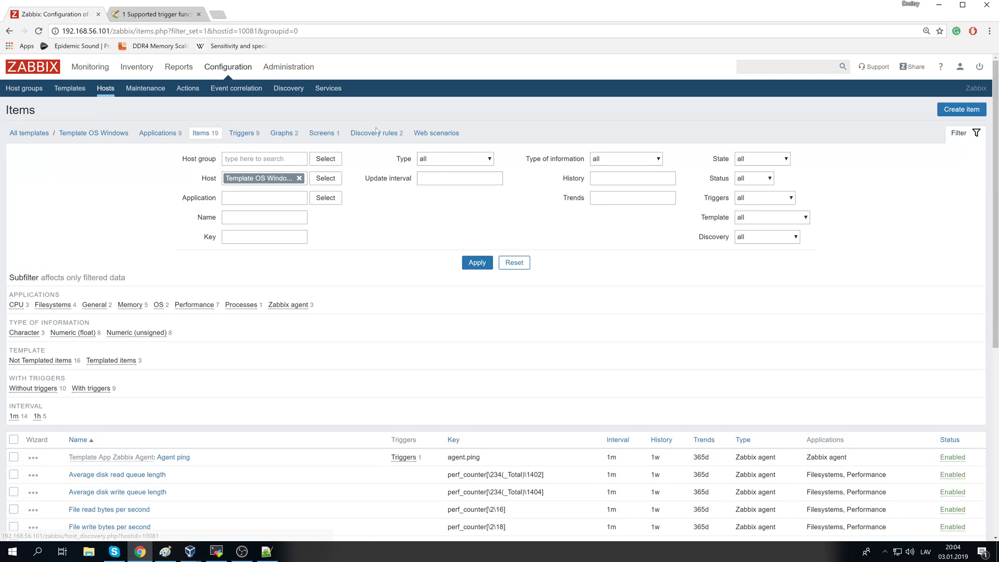
# Switch to the Triggers list of Template OS Windows
pyautogui.click(240, 133)
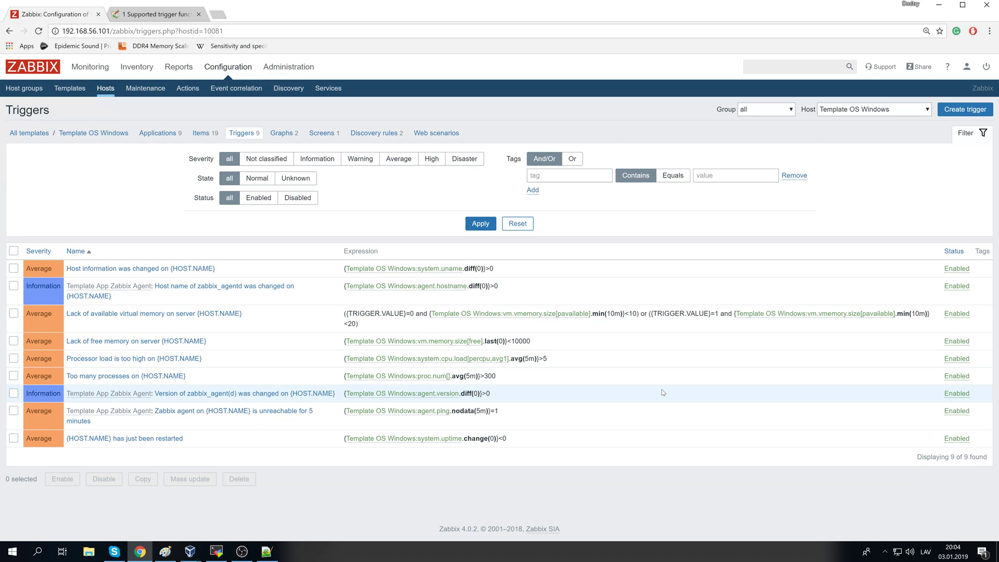
pyautogui.moveTo(677, 393)
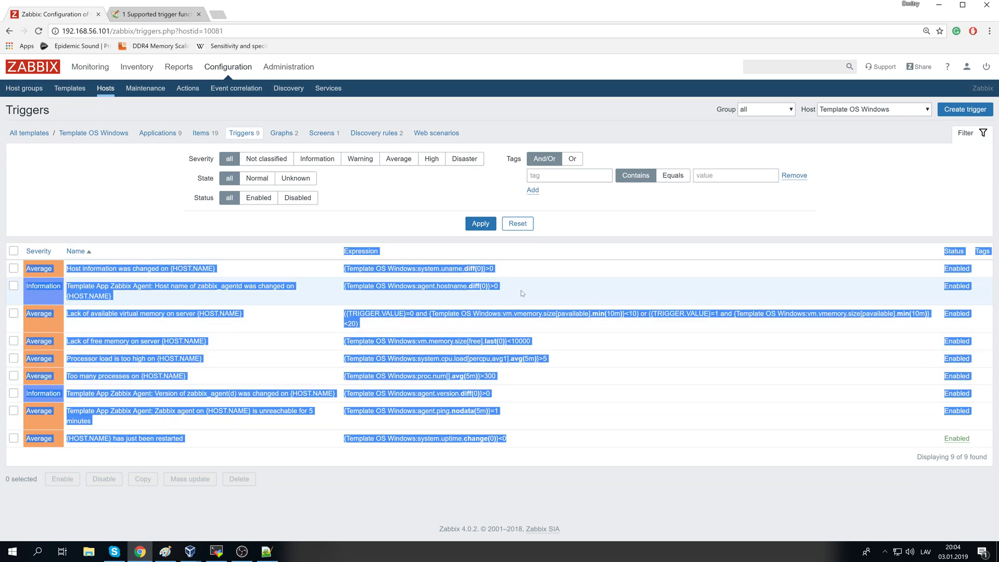
pyautogui.moveTo(398, 301)
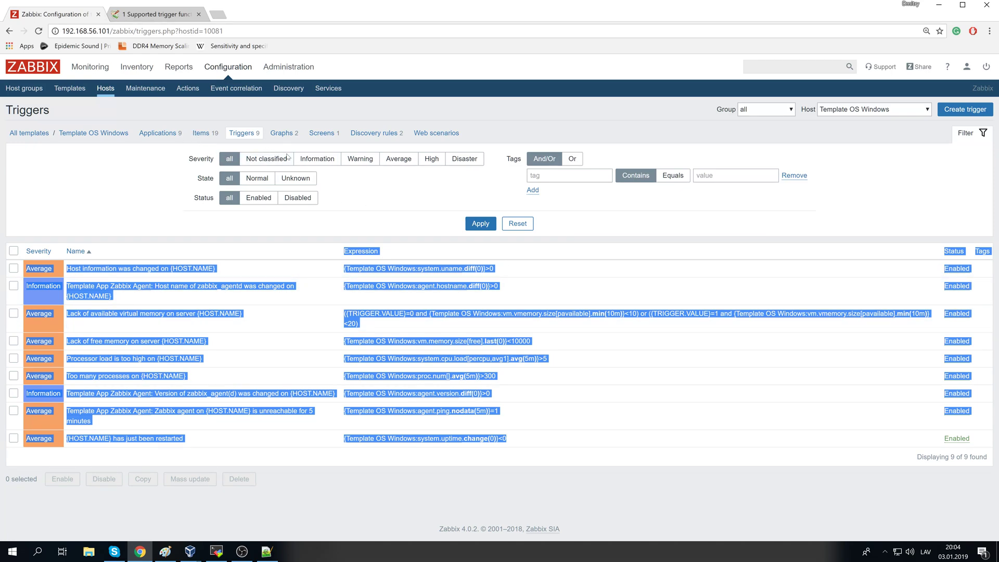
pyautogui.moveTo(597, 413)
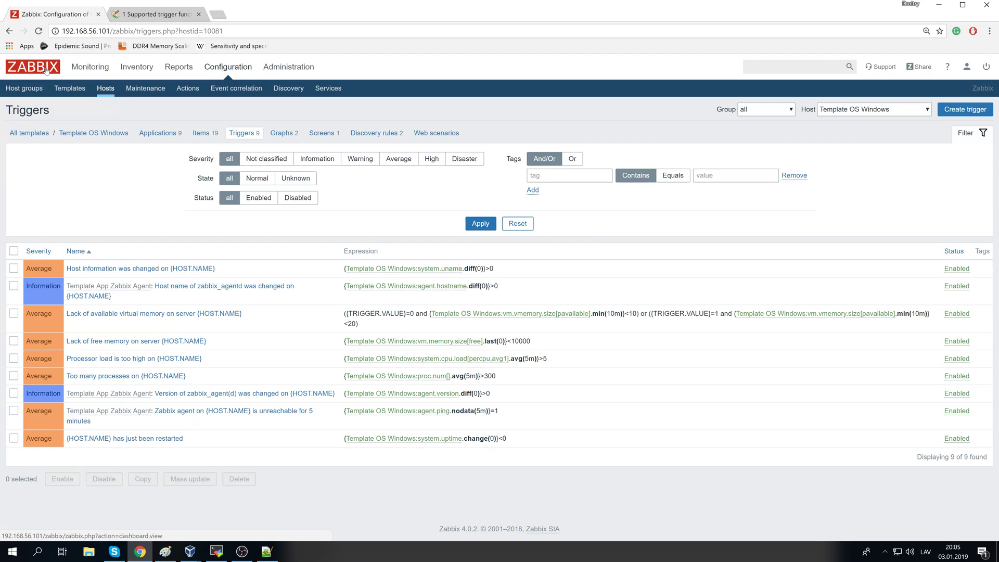
# Show the Monitoring dashboard with its current problems
pyautogui.click(90, 67)
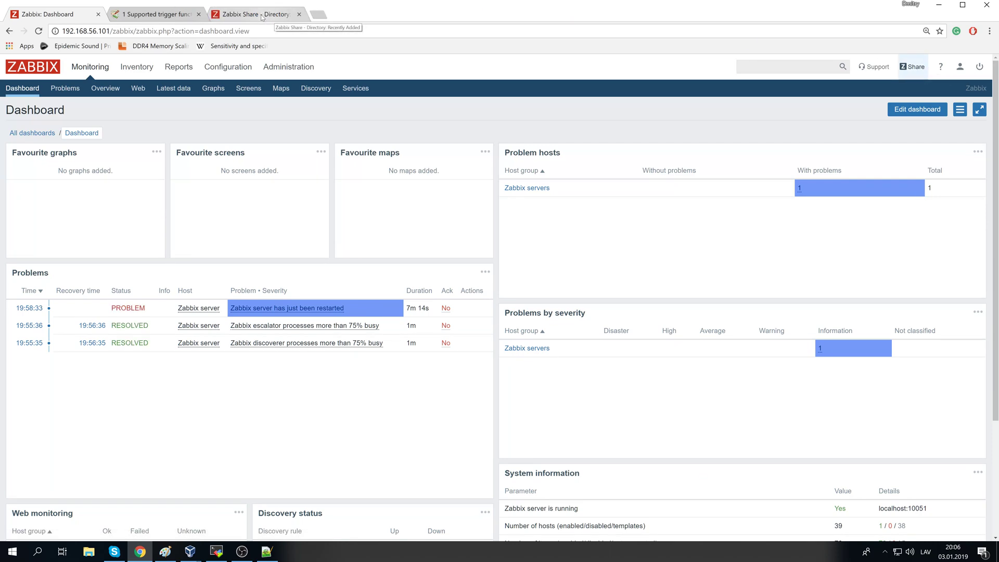
pyautogui.click(255, 14)
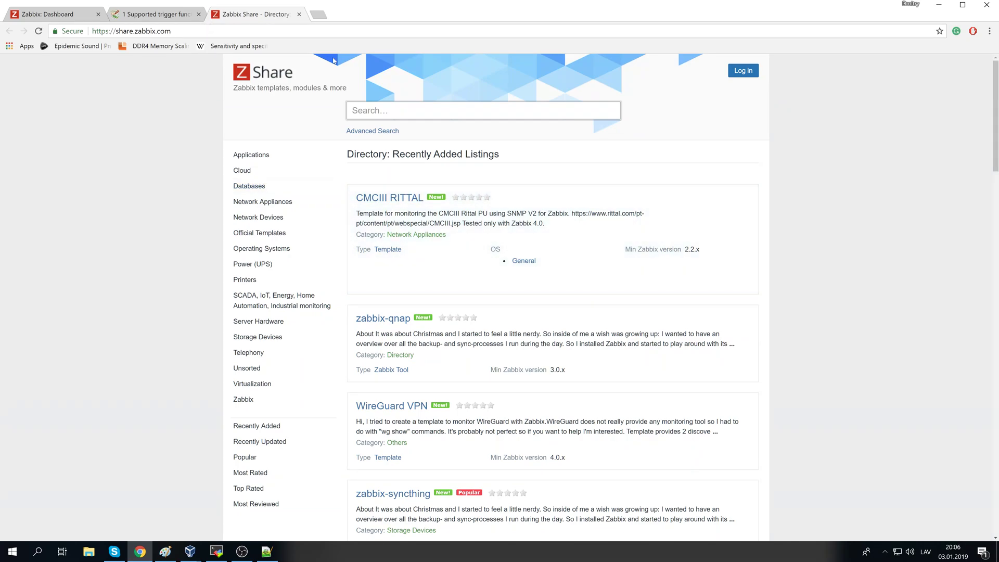
pyautogui.scroll(-3)
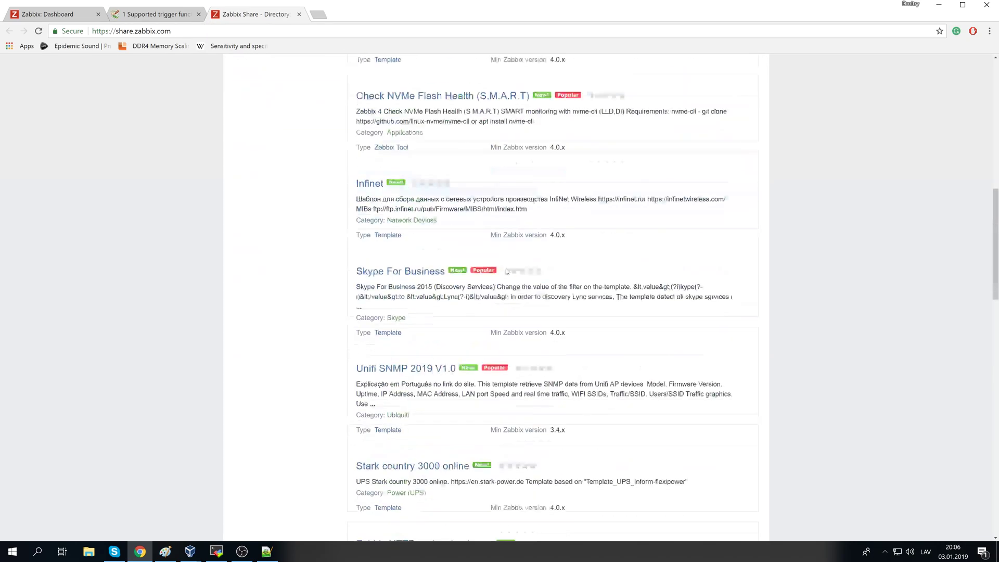
pyautogui.scroll(-3)
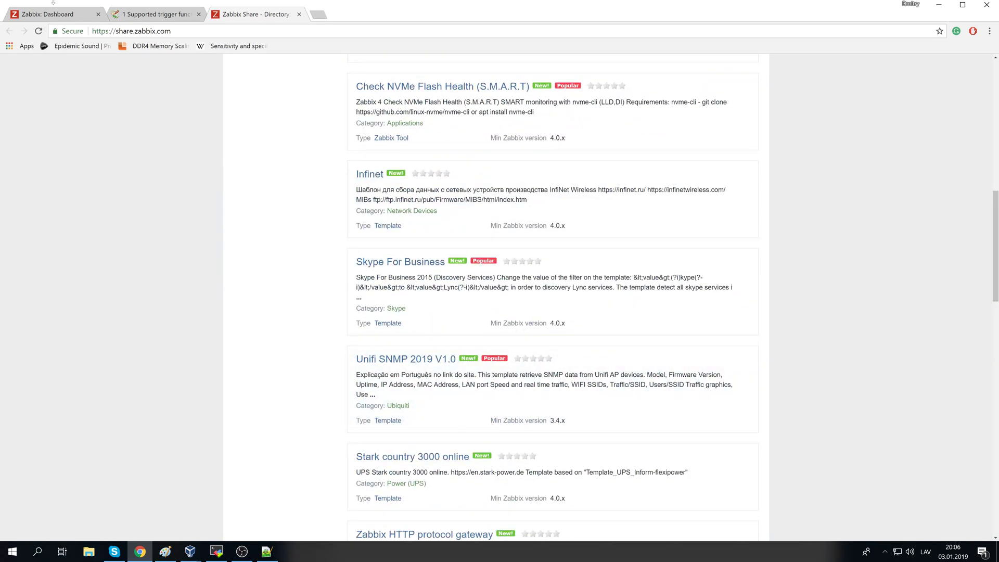
pyautogui.click(51, 14)
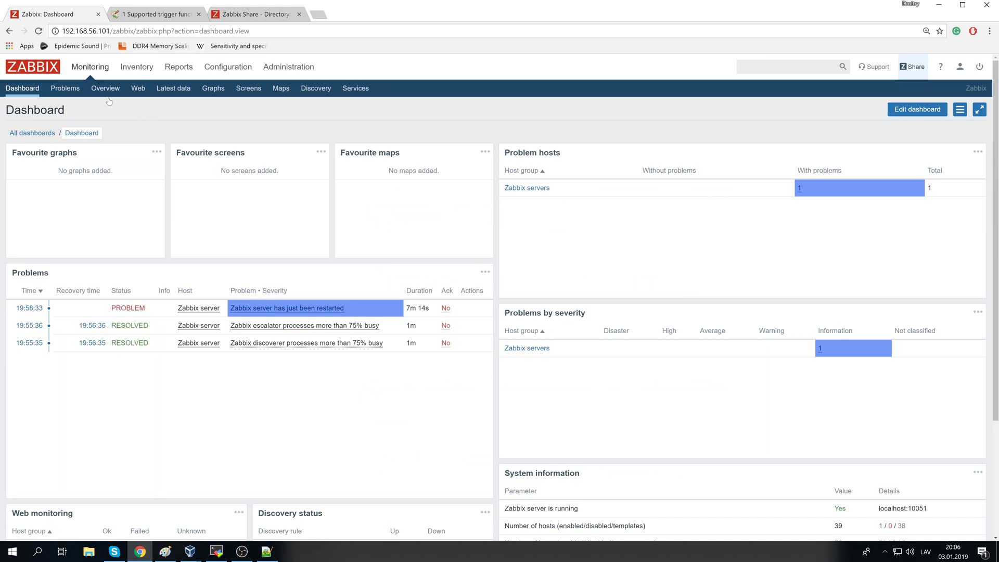
pyautogui.click(256, 14)
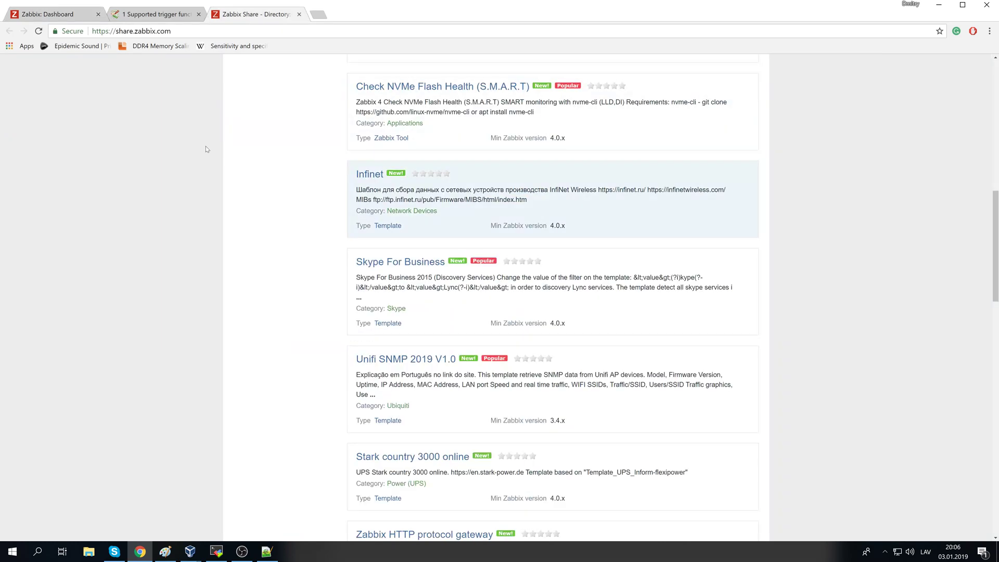
pyautogui.scroll(3)
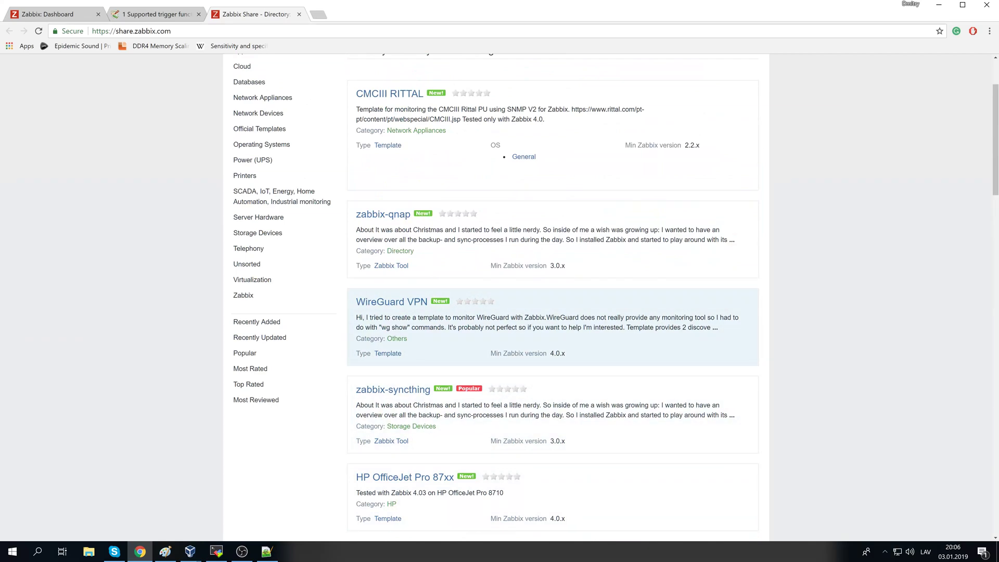
pyautogui.scroll(3)
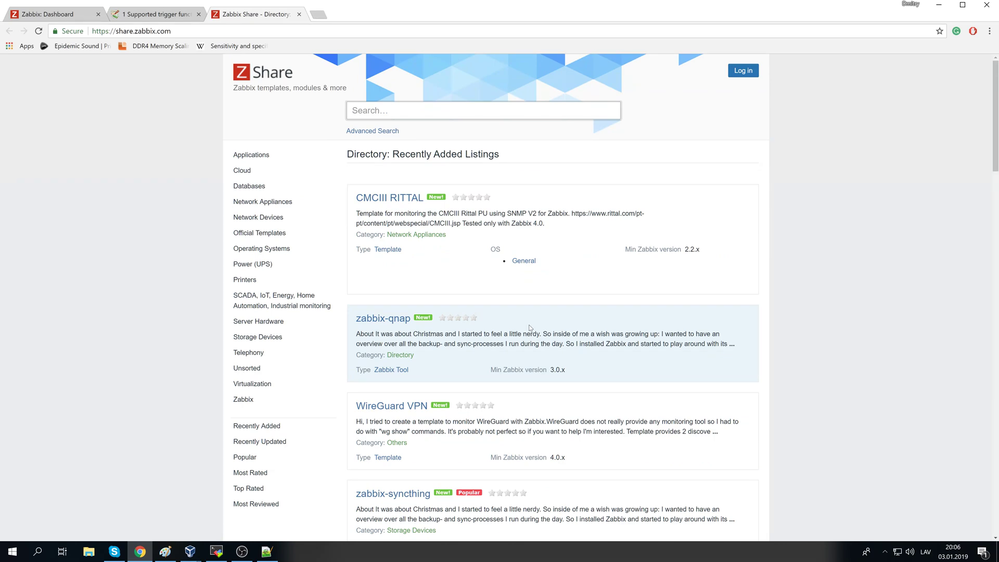
pyautogui.moveTo(416, 234)
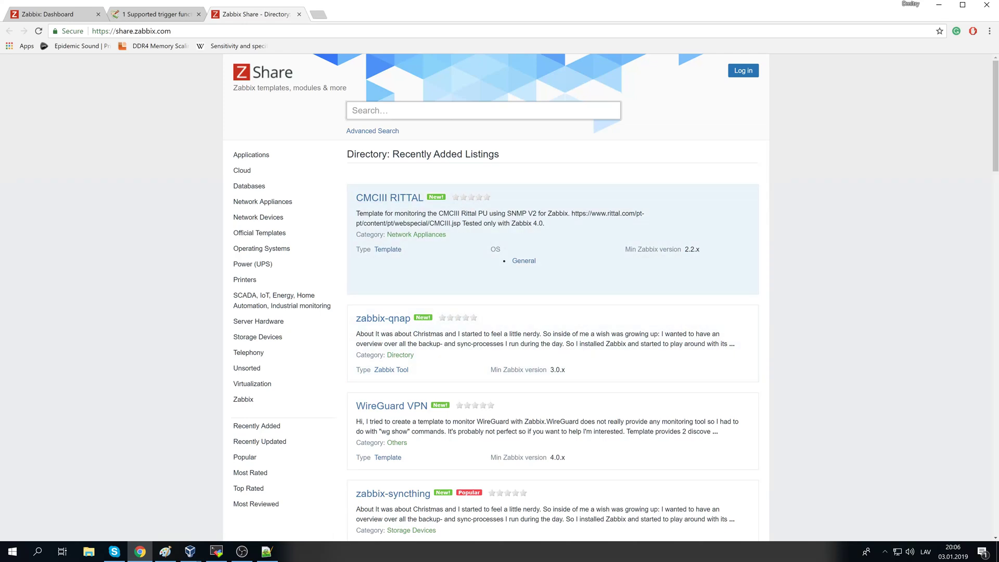
pyautogui.moveTo(357, 197); pyautogui.dragTo(535, 260)
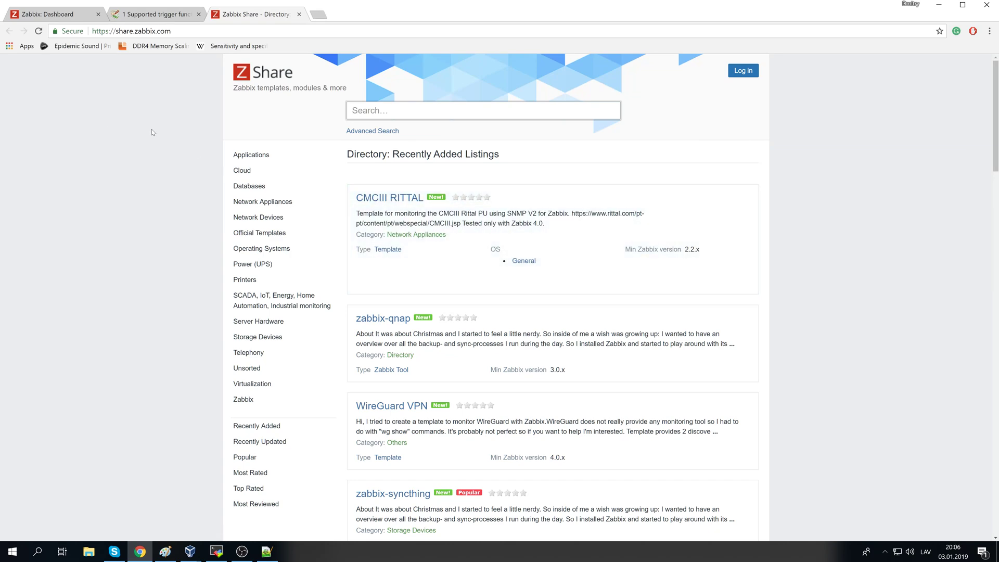
pyautogui.click(54, 14)
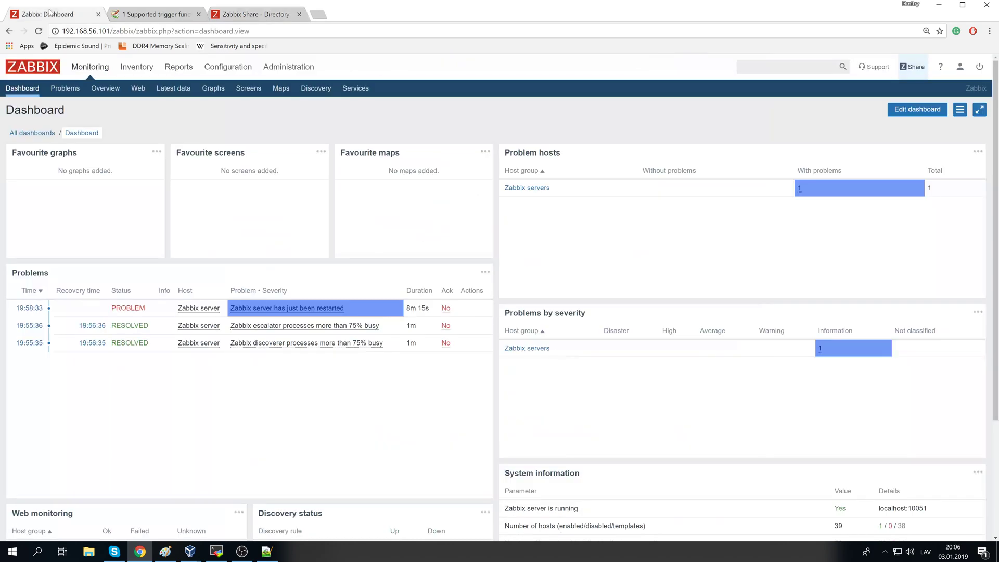
pyautogui.moveTo(160, 46)
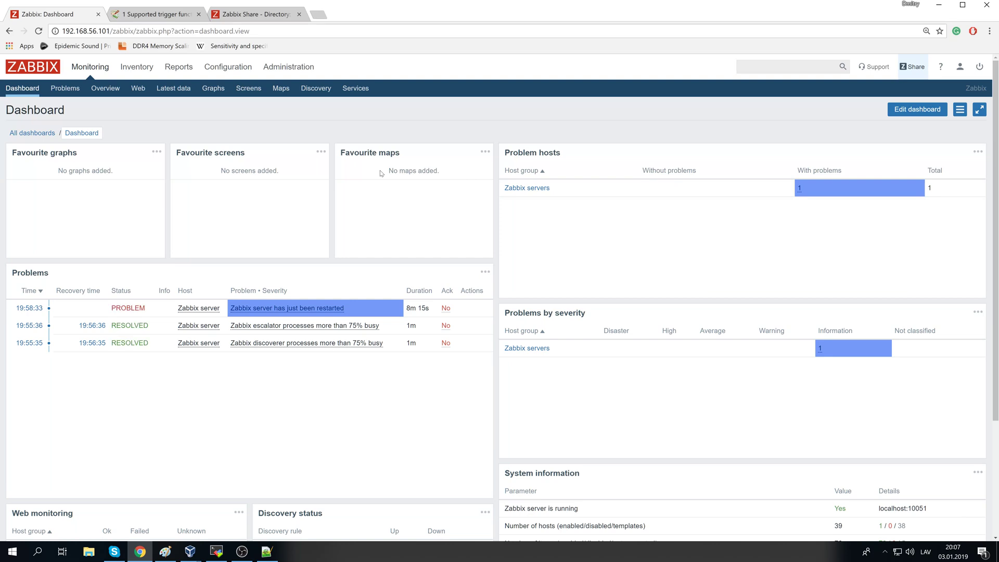
pyautogui.moveTo(231, 94)
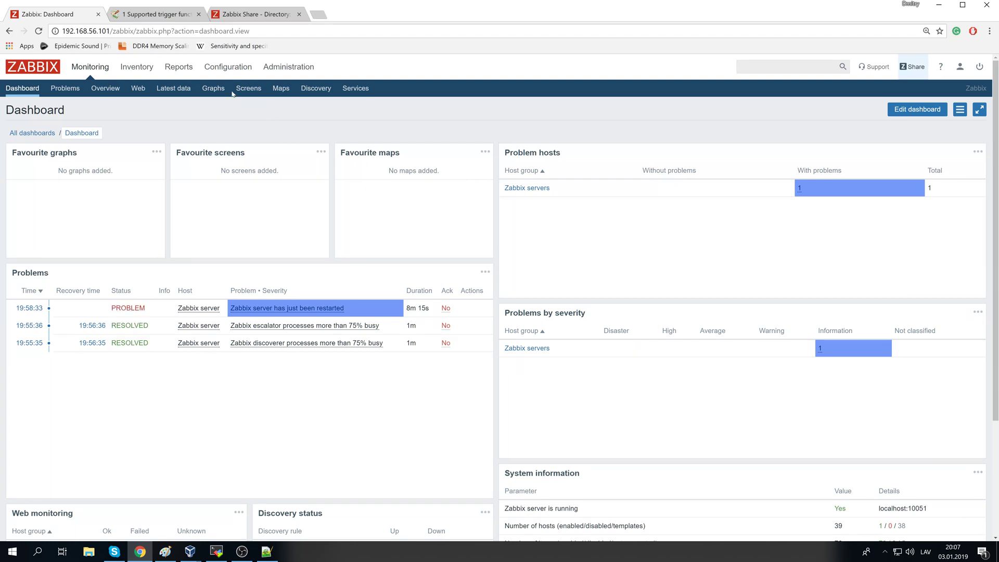
# Show the trigger list of the Zabbix server host in Configuration
pyautogui.click(228, 67)
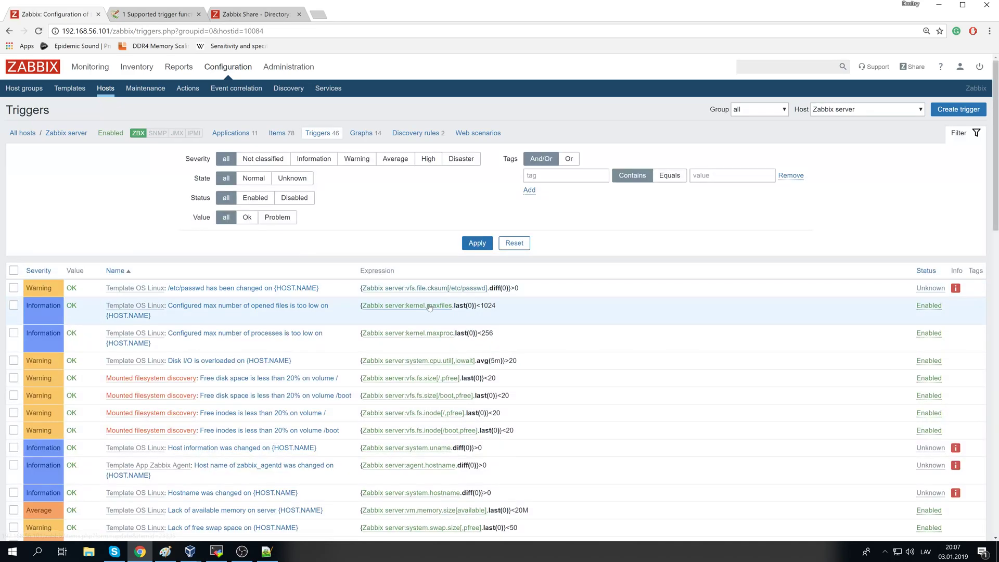
# Point out the last(0) function in a trigger expression
pyautogui.click(425, 305)
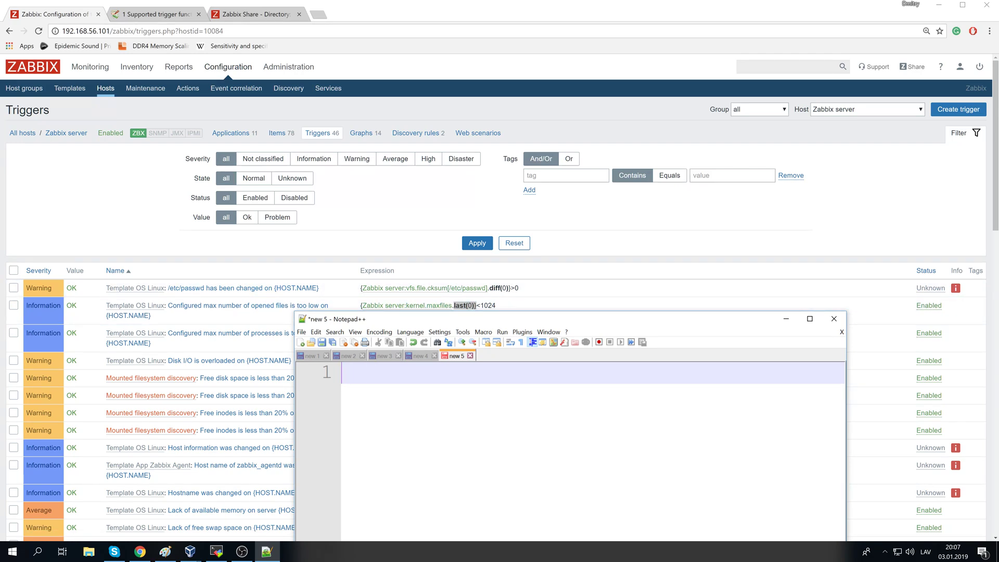
# Draft system.cpu.load.last()>90 labelled DISASTER on the line below
pyautogui.write('system.cpu.')
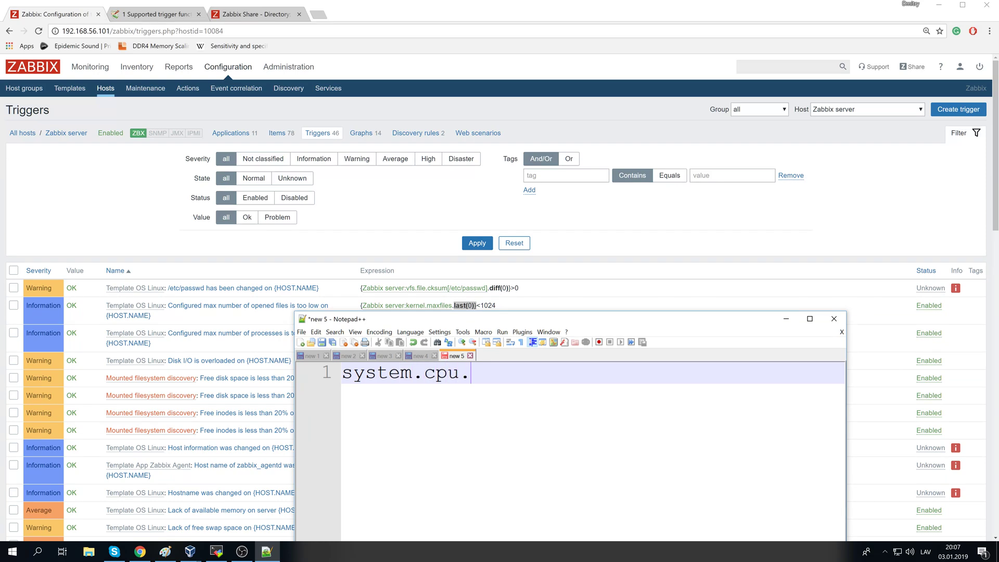
pyautogui.write('load')
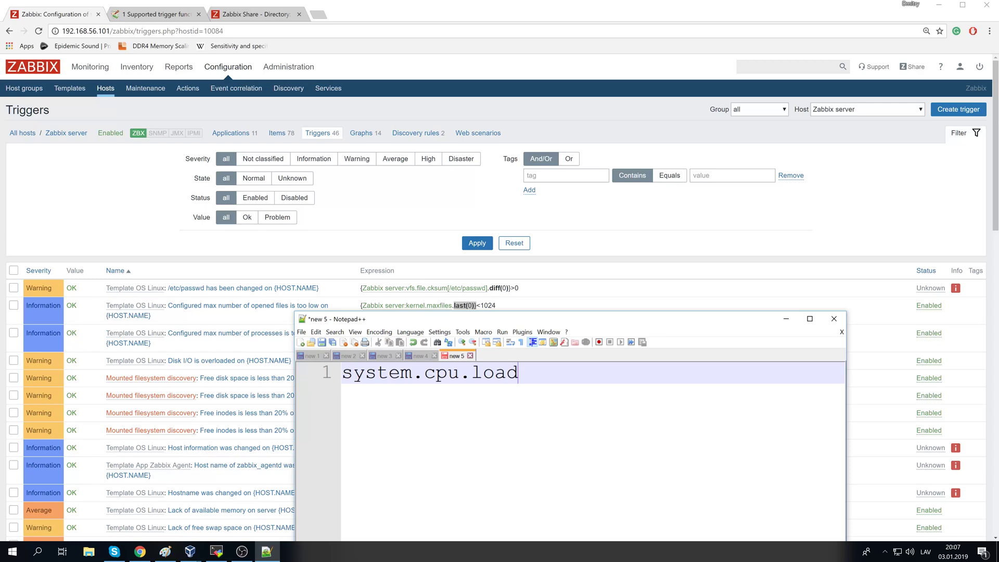
pyautogui.write('.last(')
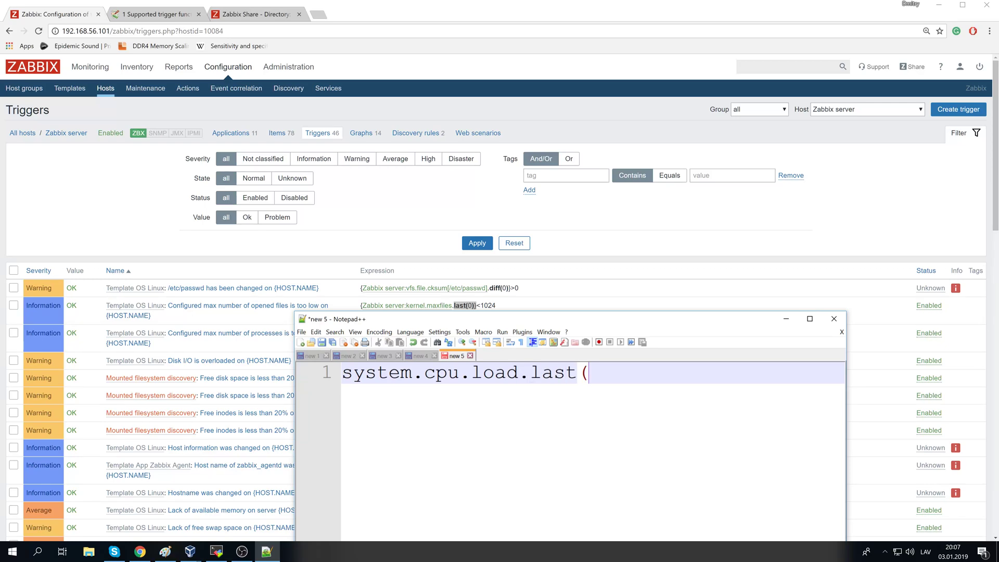
pyautogui.write(')>70')
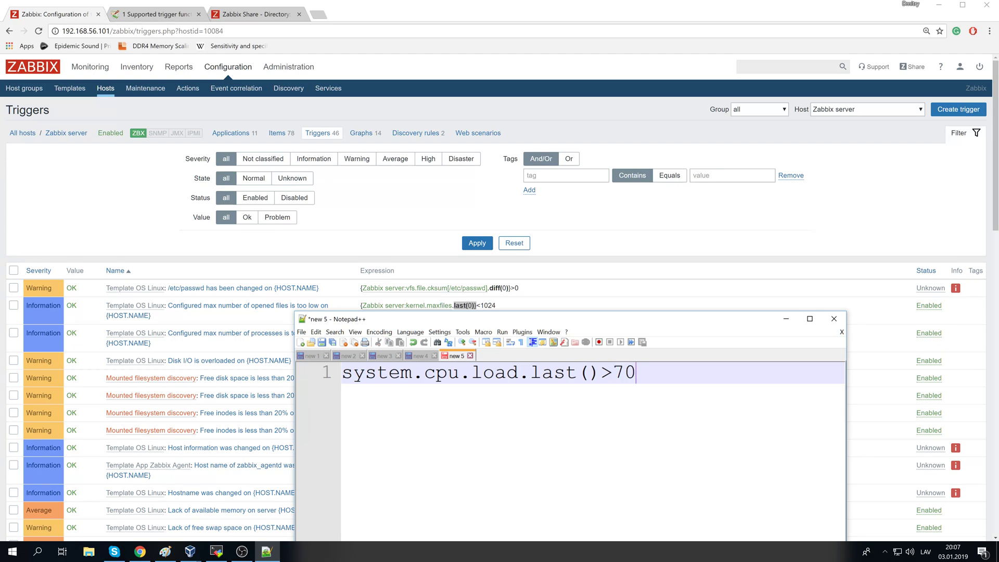
pyautogui.write('90')
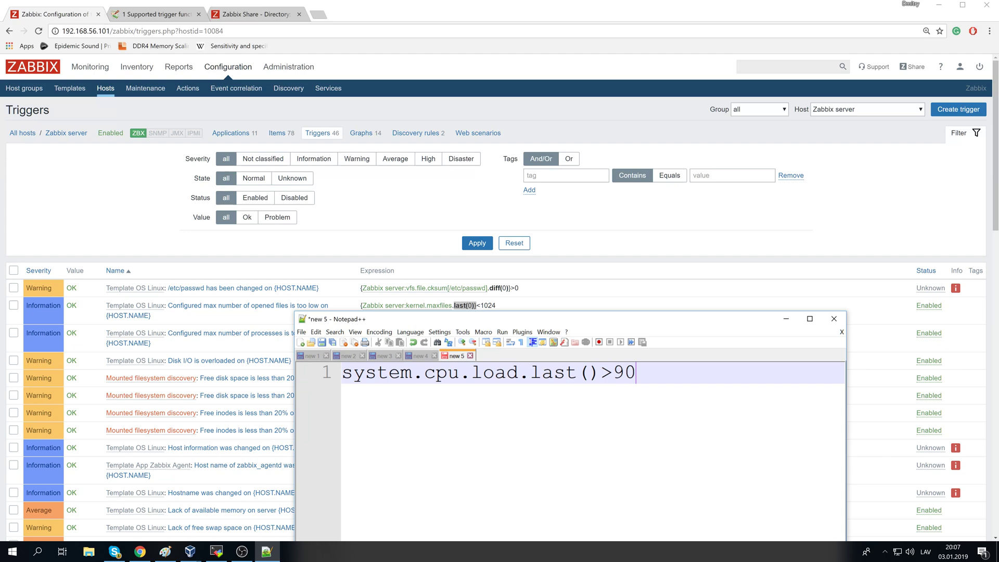
pyautogui.press('enter')
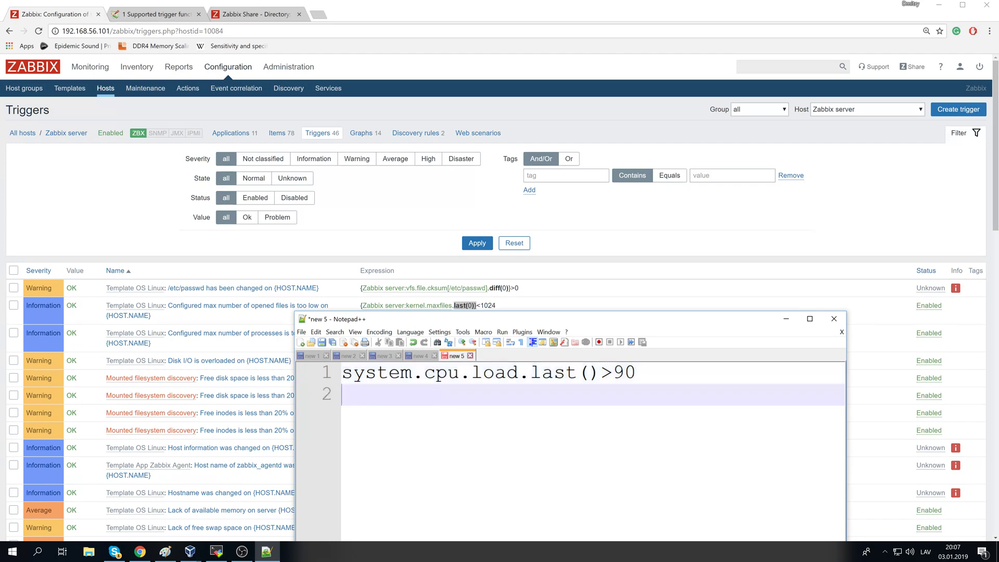
pyautogui.write('DIS')
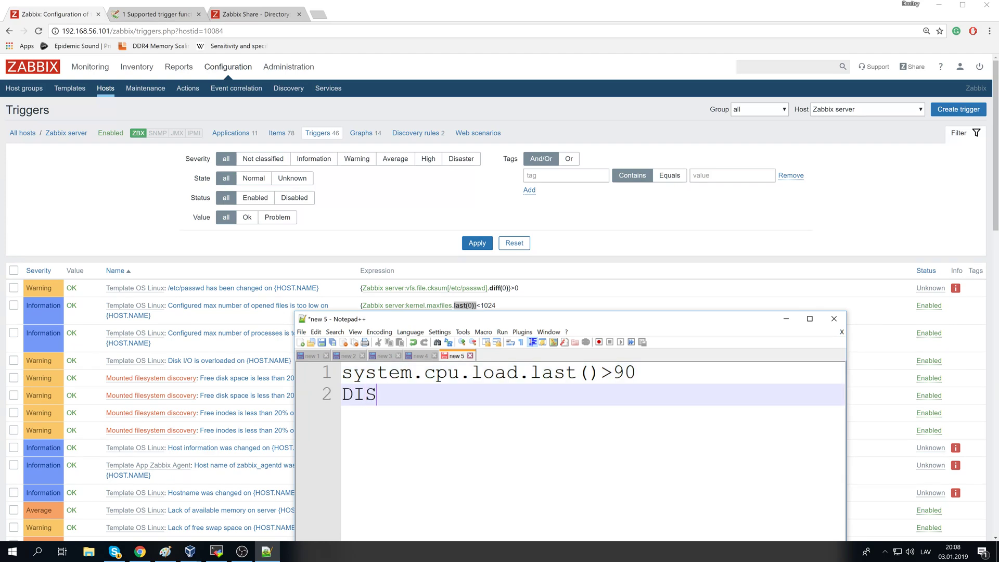
pyautogui.write('ASTER')
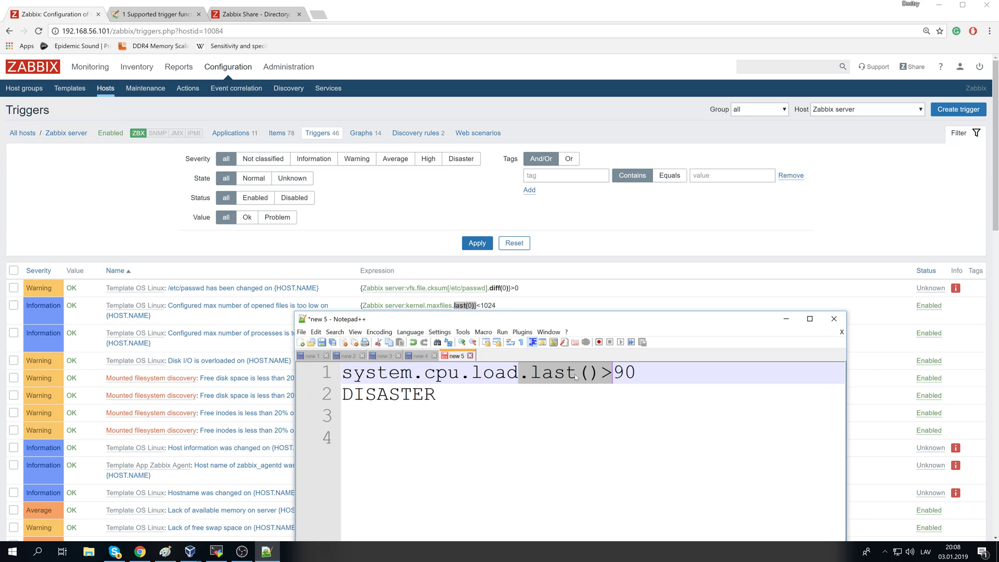
pyautogui.moveTo(599, 384)
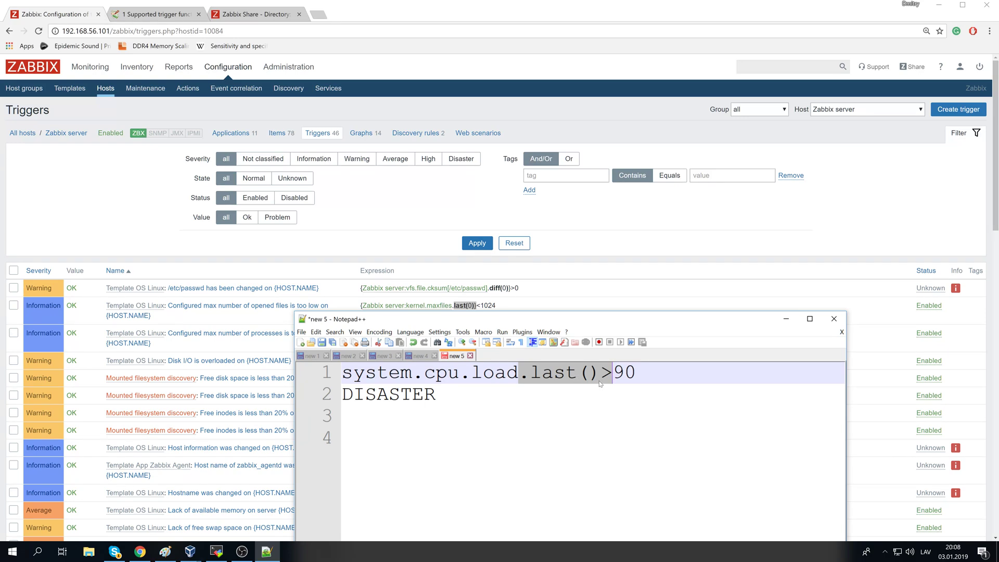
pyautogui.moveTo(609, 384)
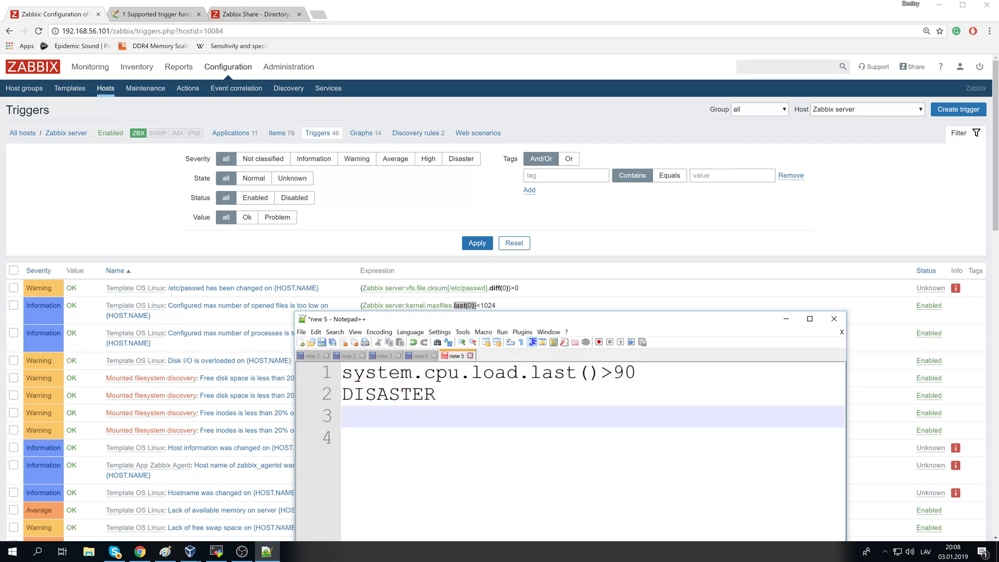
# Add a second draft system.cpu.load.min(10m)>90 after a blank line
pyautogui.press('Enter')
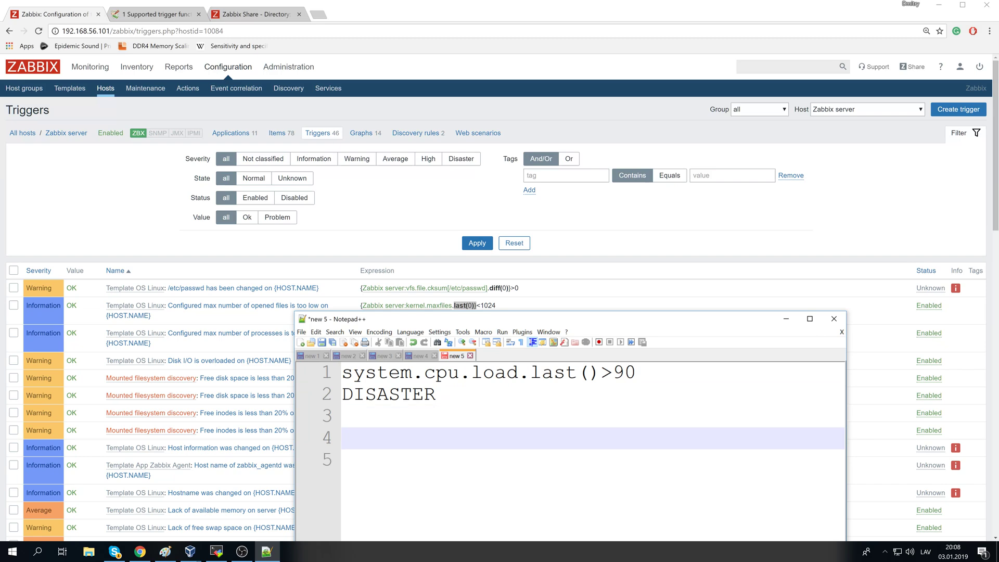
pyautogui.write('system.c')
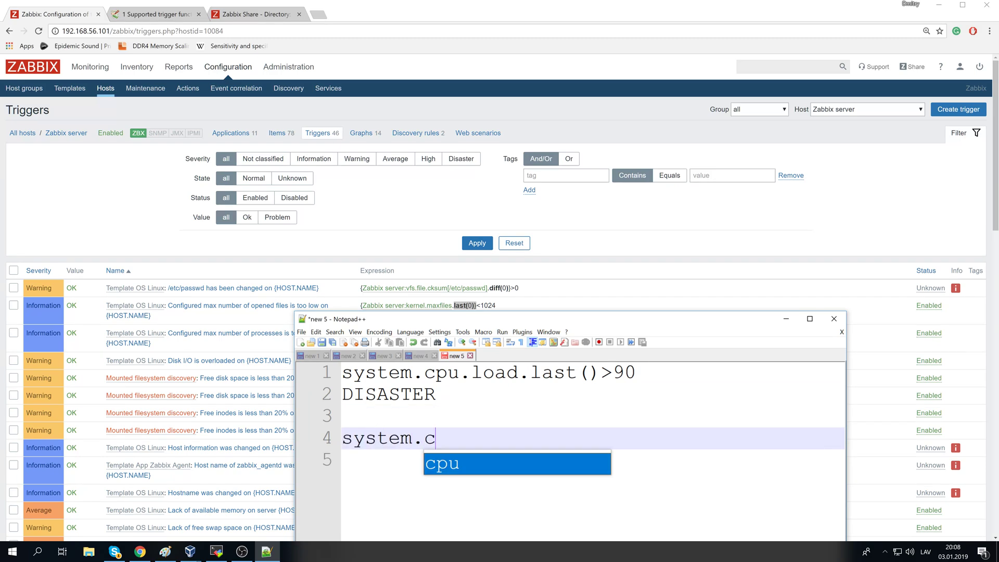
pyautogui.write('pu.load.')
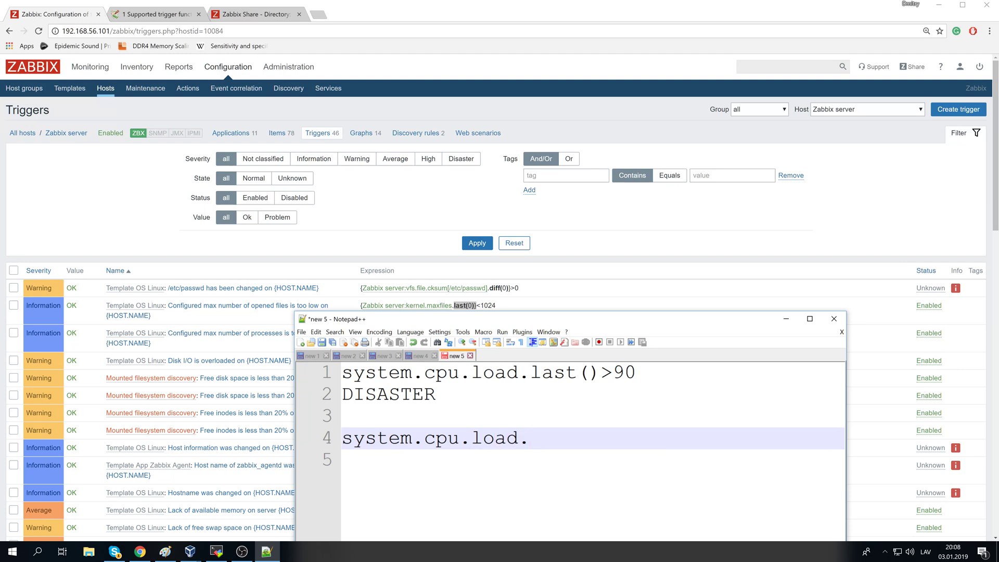
pyautogui.write('min')
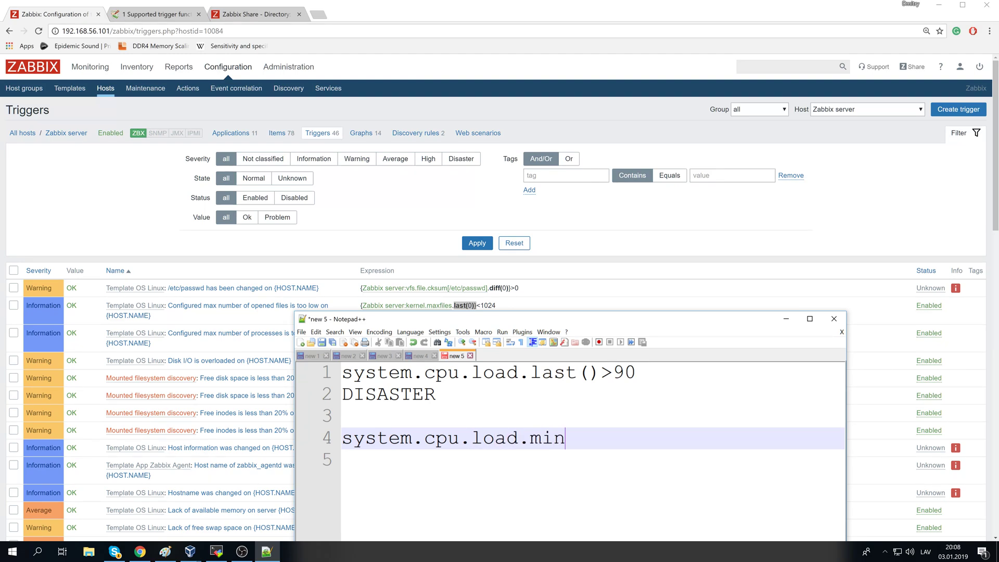
pyautogui.write('(1')
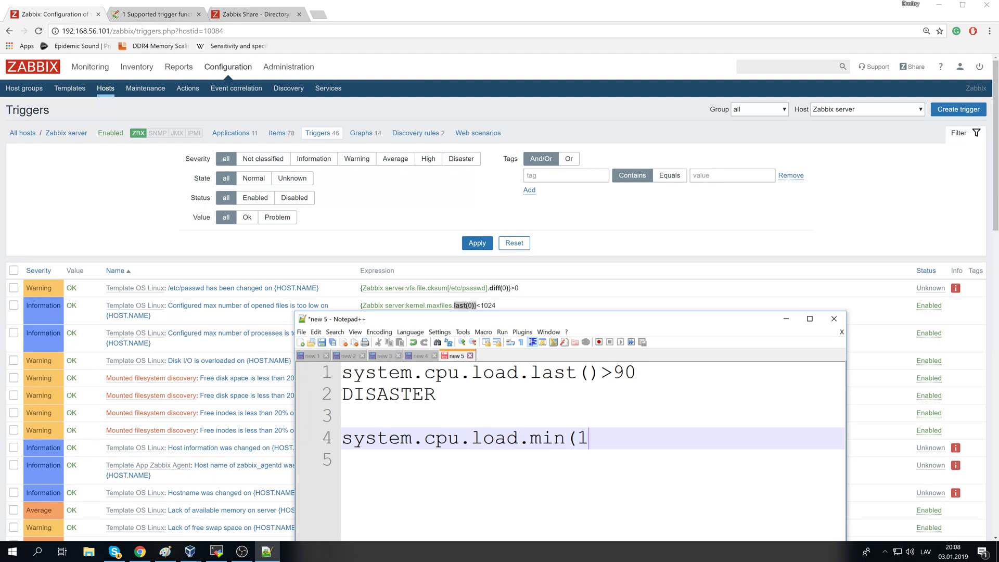
pyautogui.write('0m)>')
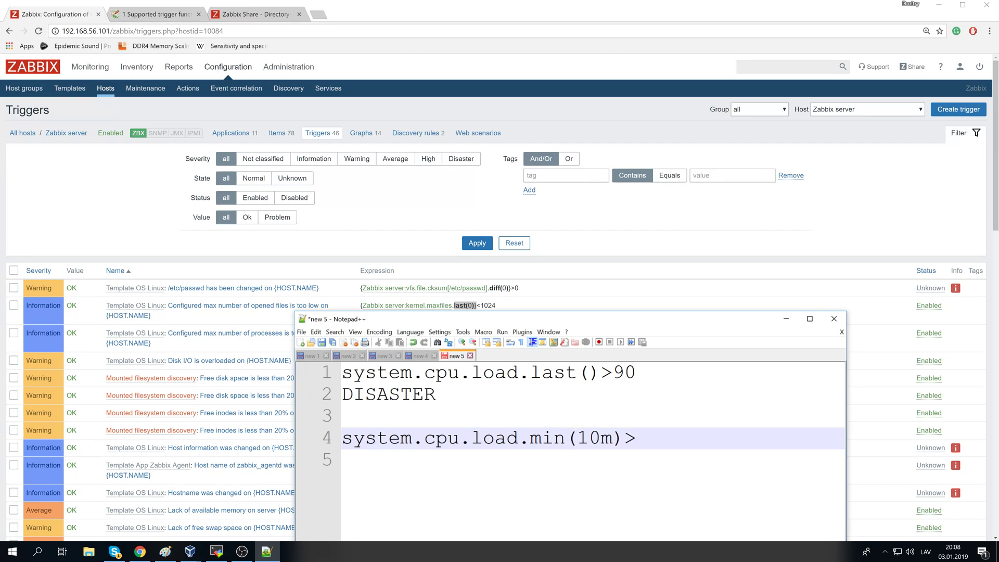
pyautogui.write('90')
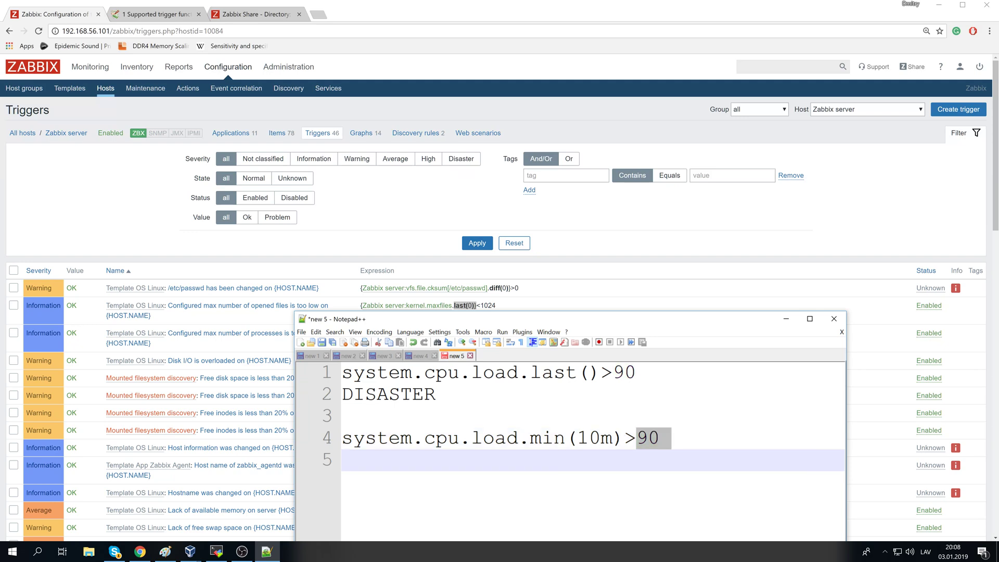
pyautogui.moveTo(654, 438)
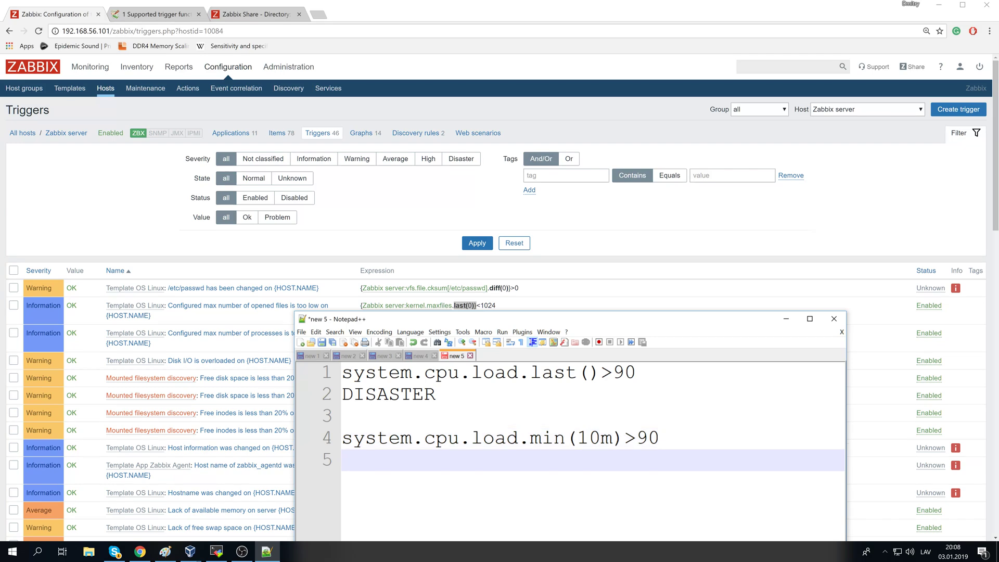
pyautogui.click(532, 373)
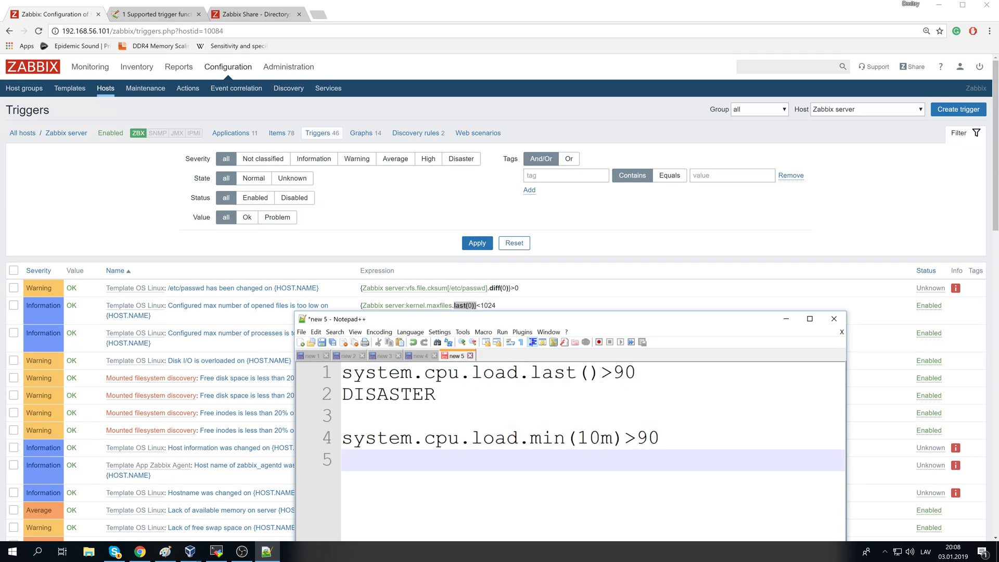
# Add the draft .last(1h)>50 to the note
pyautogui.write('.last()')
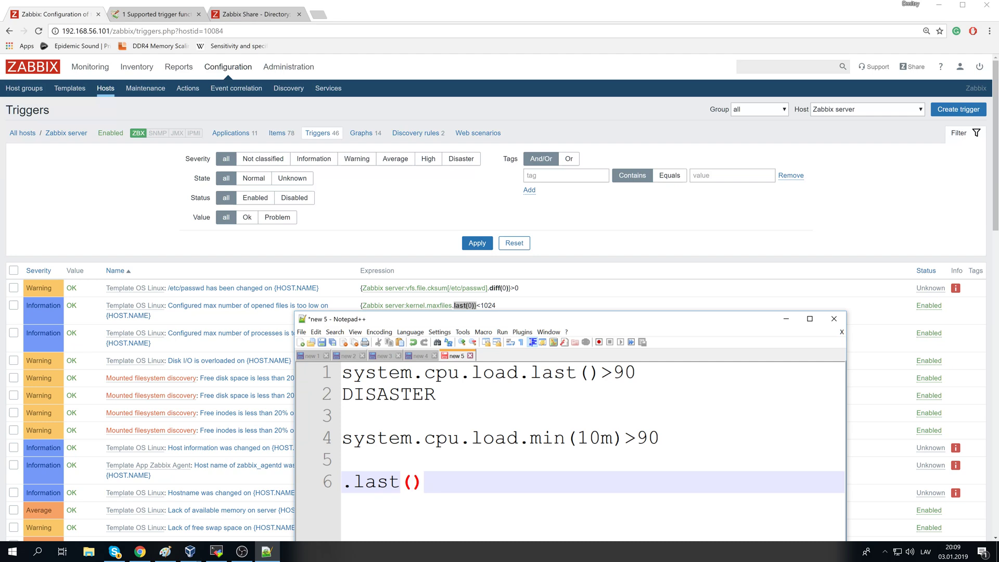
pyautogui.write('1h')
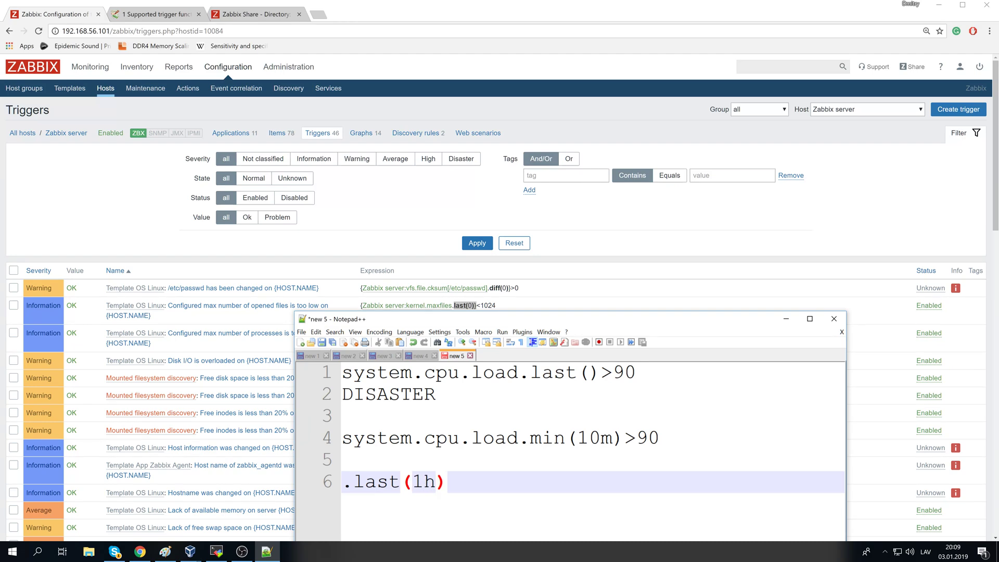
pyautogui.write('>50')
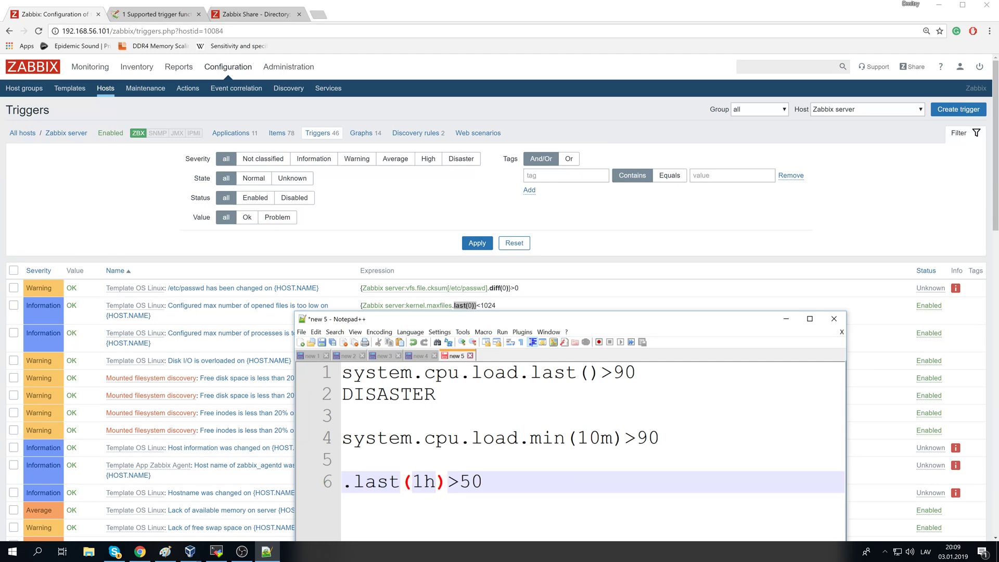
pyautogui.doubleClick(422, 481)
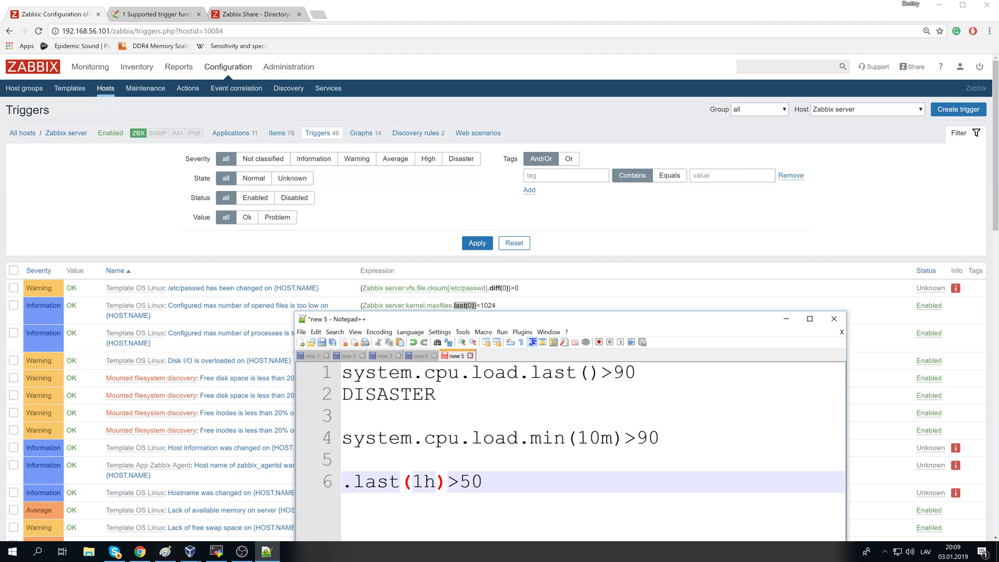
pyautogui.press('Enter')
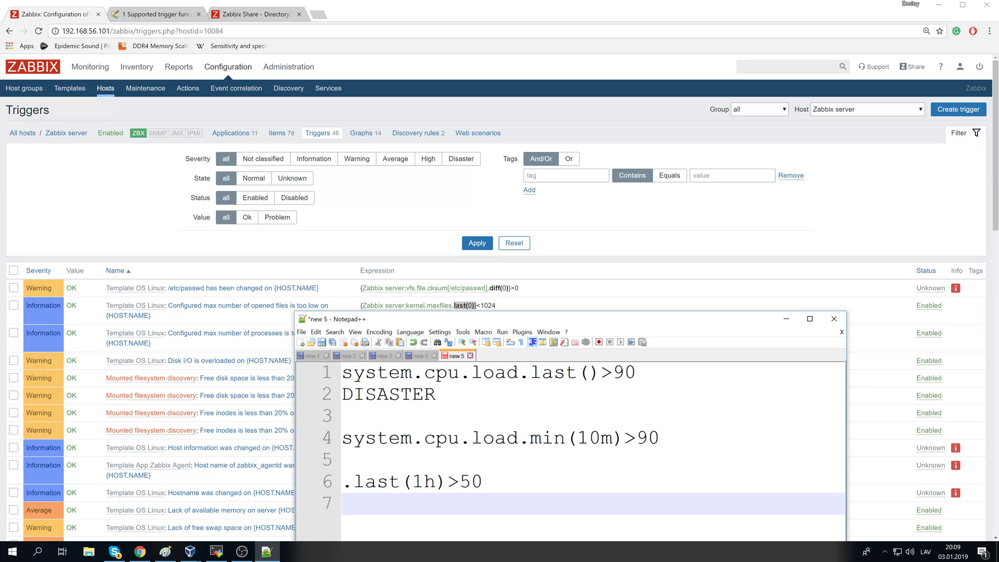
# Add the draft .last(#2)>50 and pick out the min function in the fourth example
pyautogui.write('.last(')
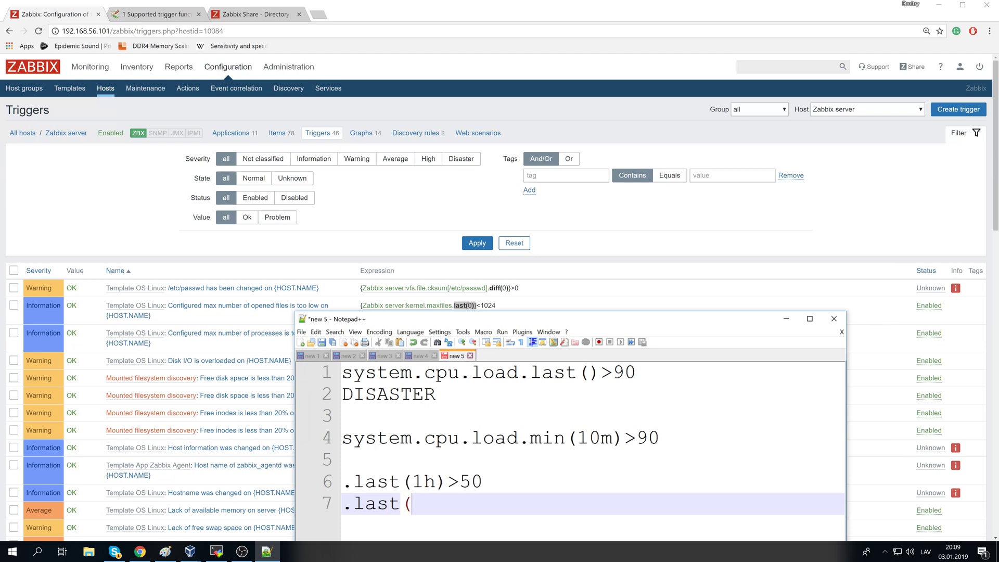
pyautogui.write('#2)>')
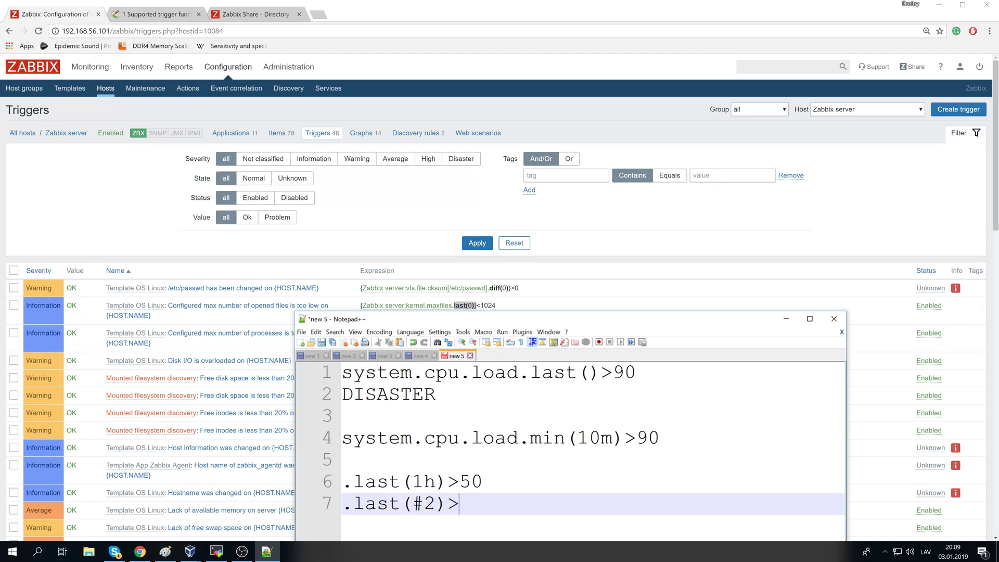
pyautogui.write('50')
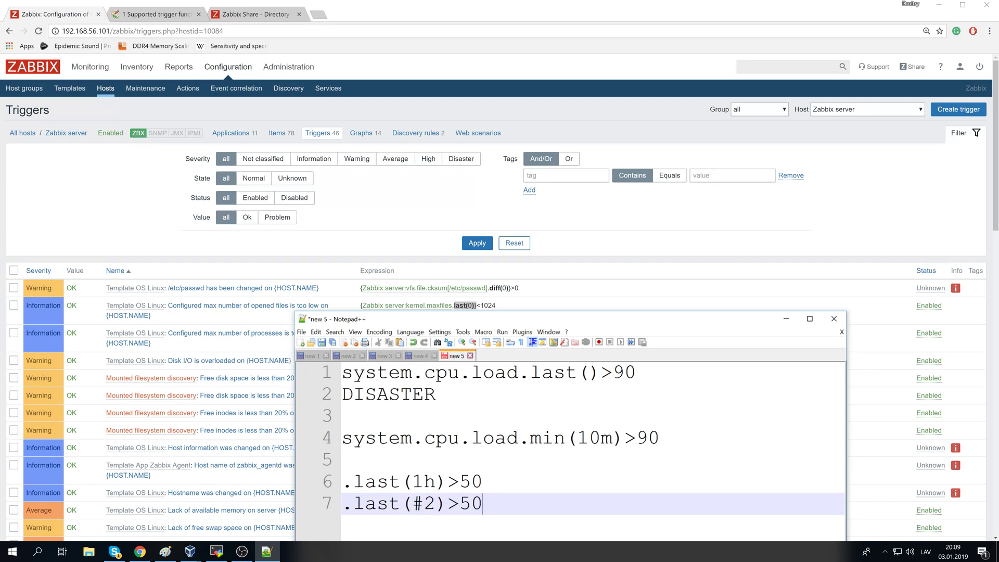
pyautogui.doubleClick(423, 503)
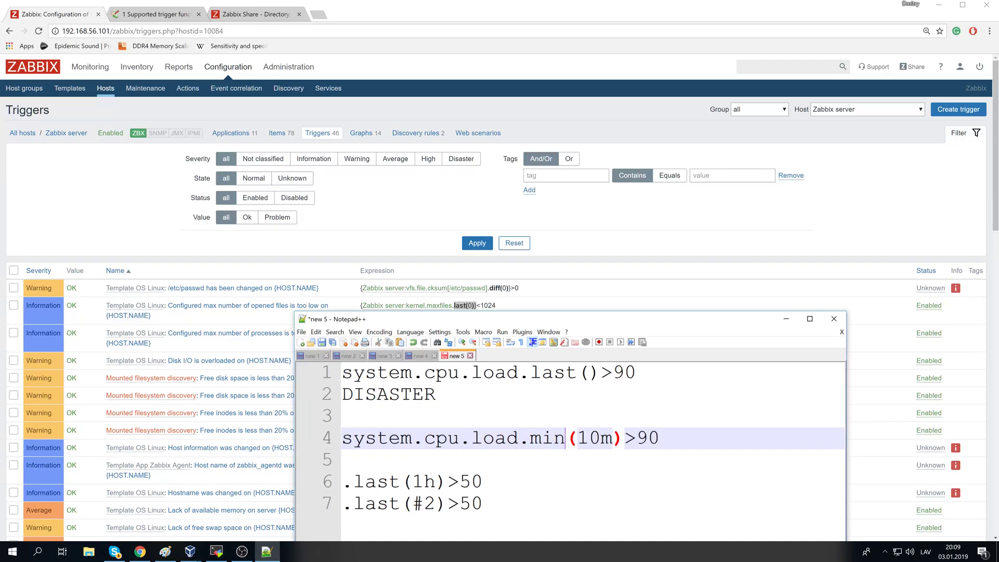
pyautogui.click(156, 13)
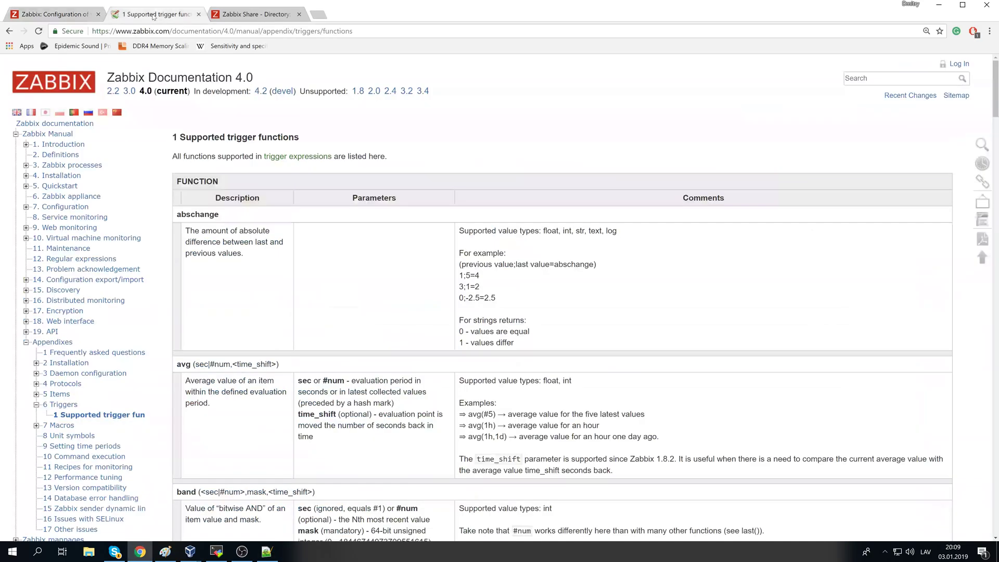
# Find the min function entry on the supported trigger functions page
pyautogui.scroll(-3)
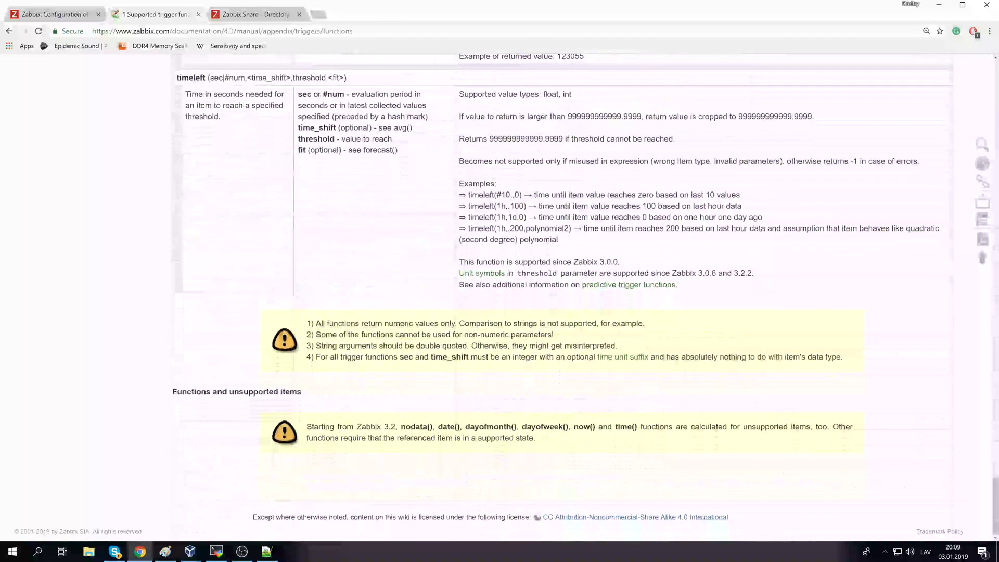
pyautogui.scroll(-3)
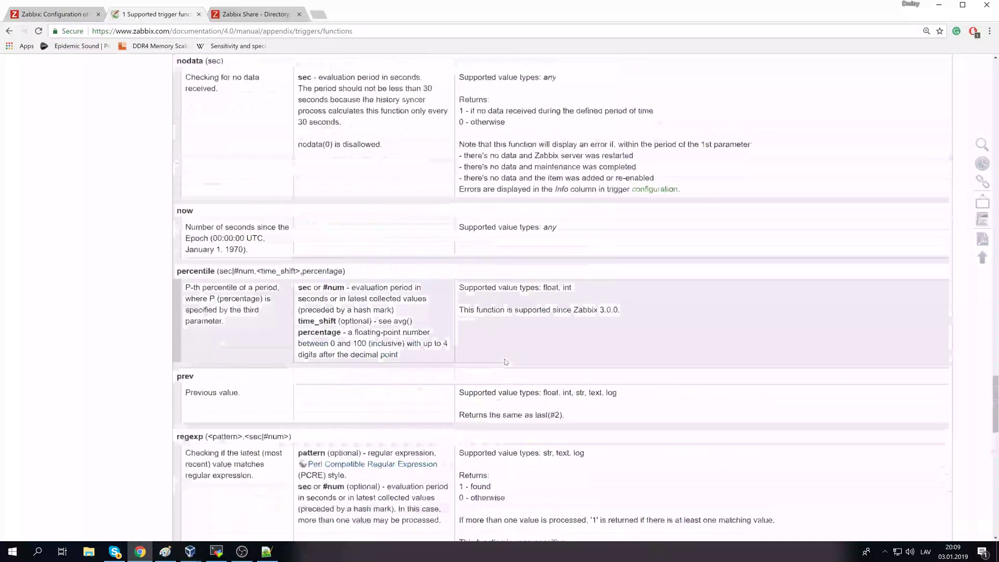
pyautogui.scroll(-3)
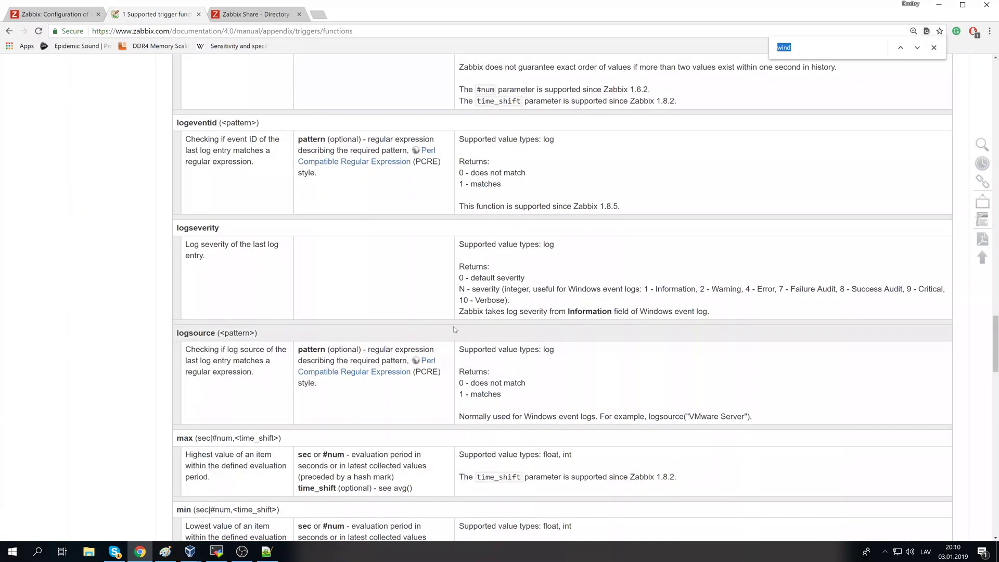
pyautogui.write('min')
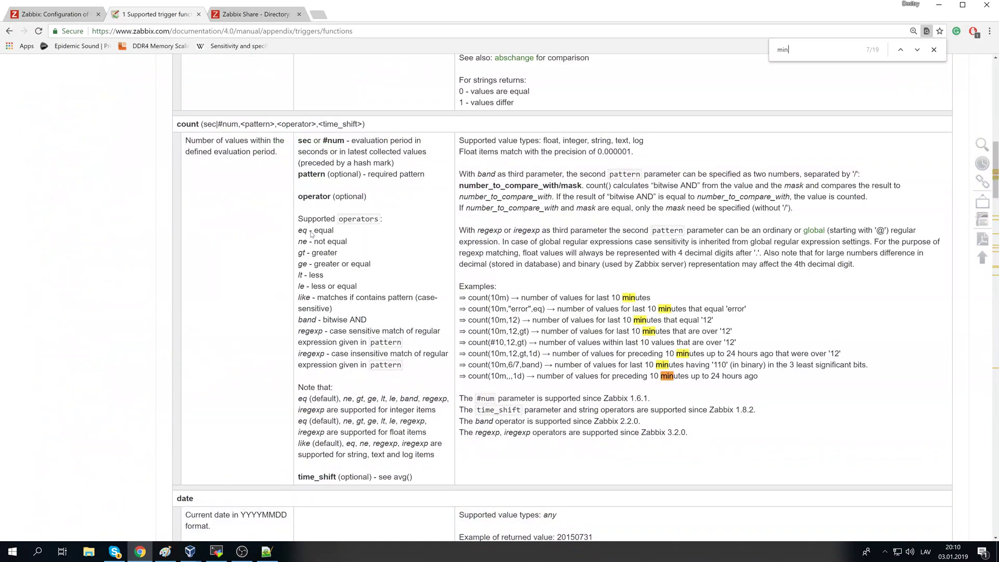
pyautogui.scroll(-3)
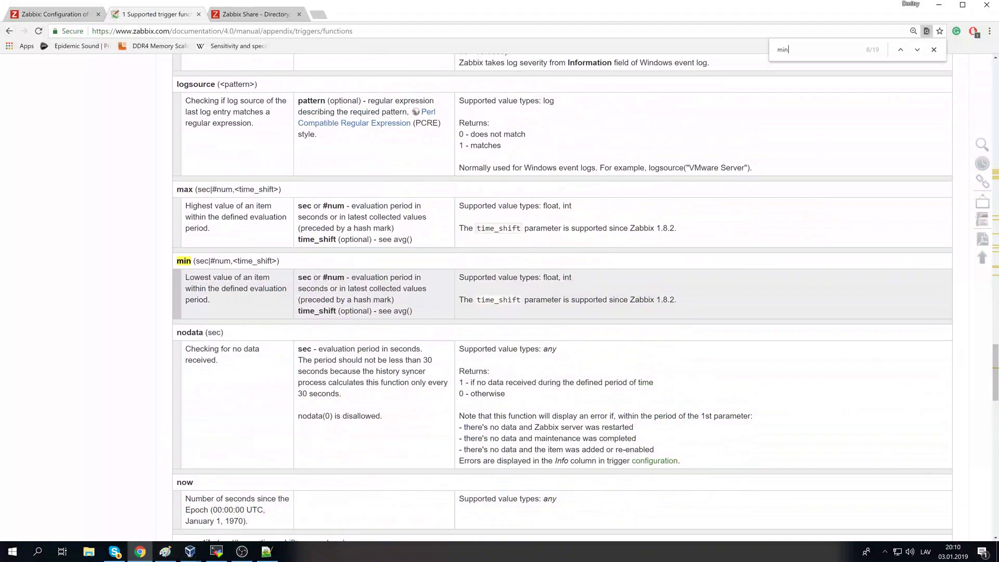
# Mark min's #num and time_shift parameters, then search for last
pyautogui.moveTo(206, 277); pyautogui.dragTo(212, 299)
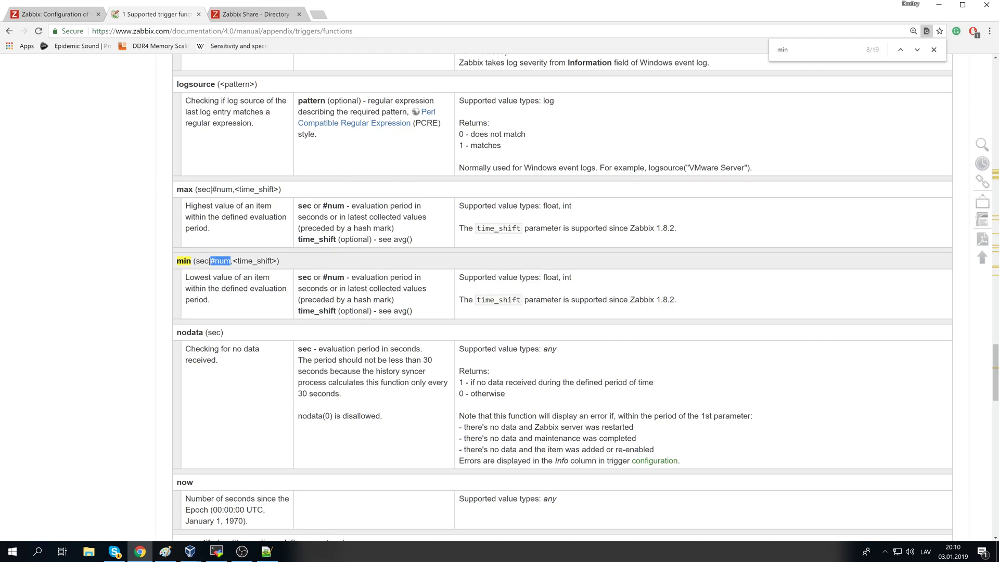
pyautogui.click(900, 49)
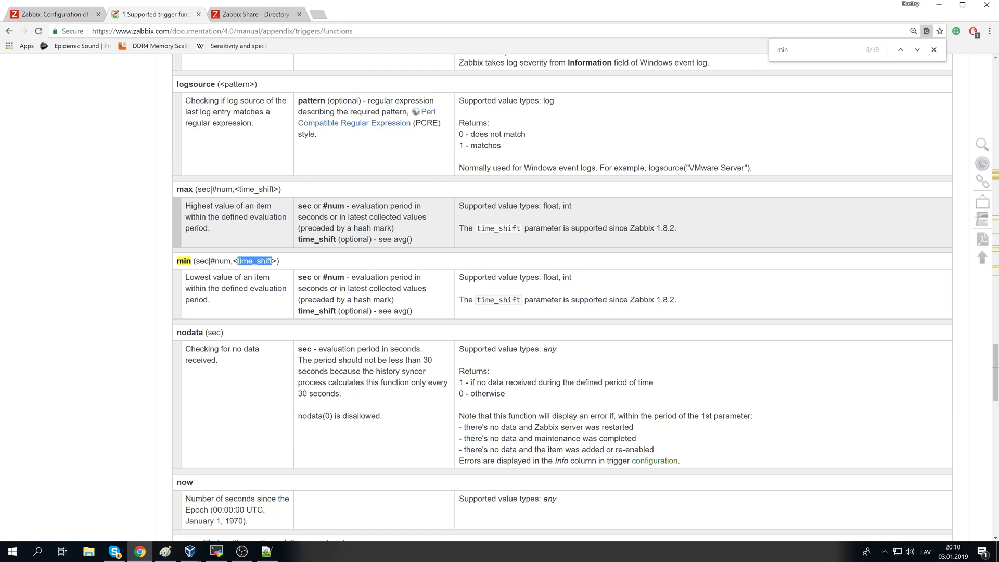
pyautogui.write('last')
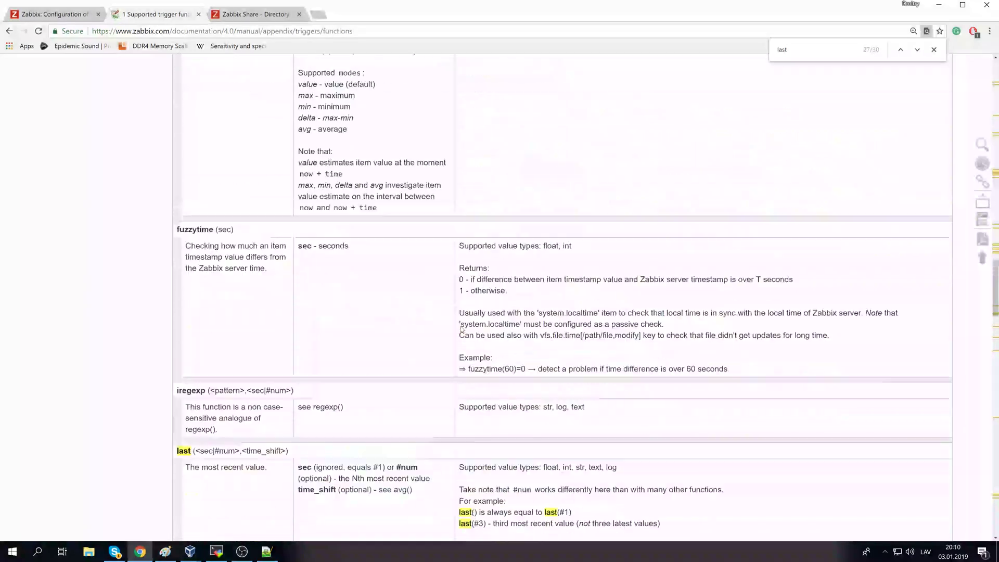
# Reach the last function entry and mark its #num parameter
pyautogui.scroll(-3)
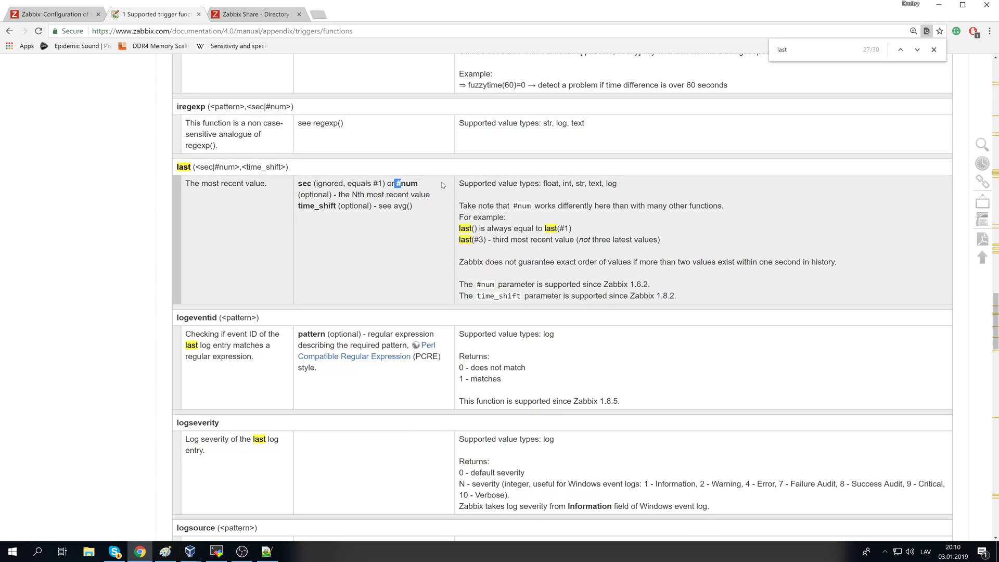
pyautogui.moveTo(405, 183); pyautogui.dragTo(331, 194)
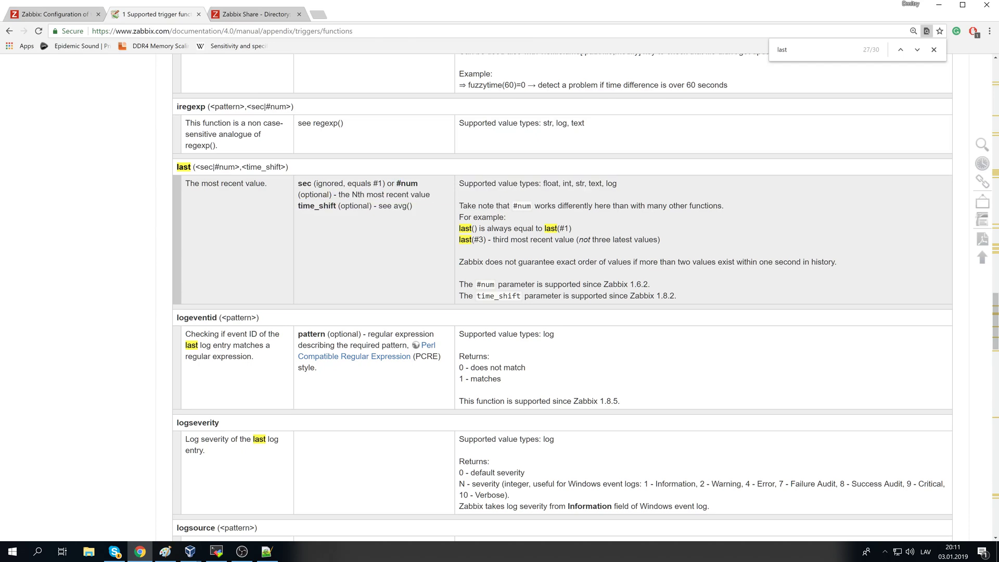
pyautogui.doubleClick(359, 194)
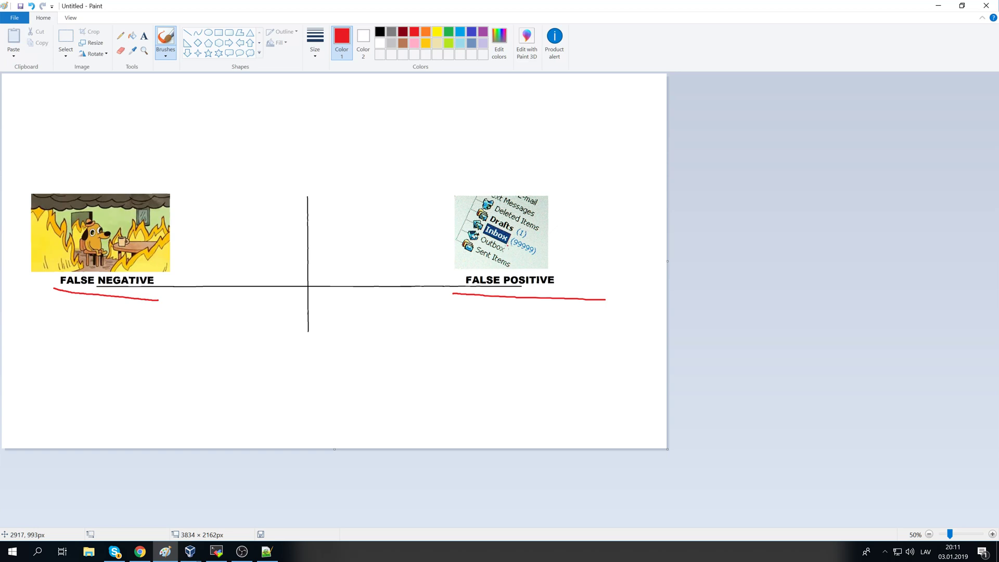
# Underline the (99999) inbox count in red and circle the axis intersection
pyautogui.moveTo(507, 247); pyautogui.dragTo(537, 264)
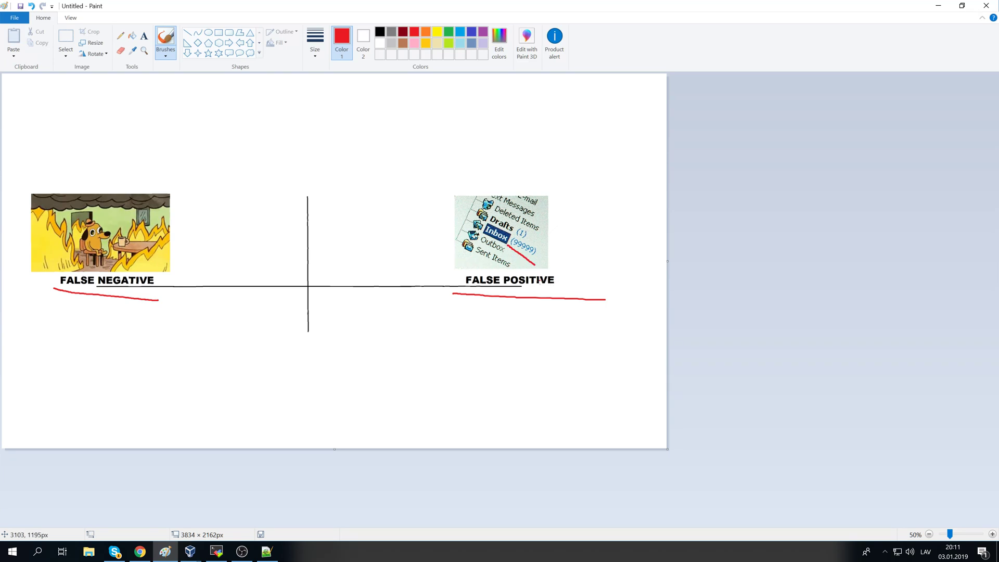
pyautogui.moveTo(532, 277)
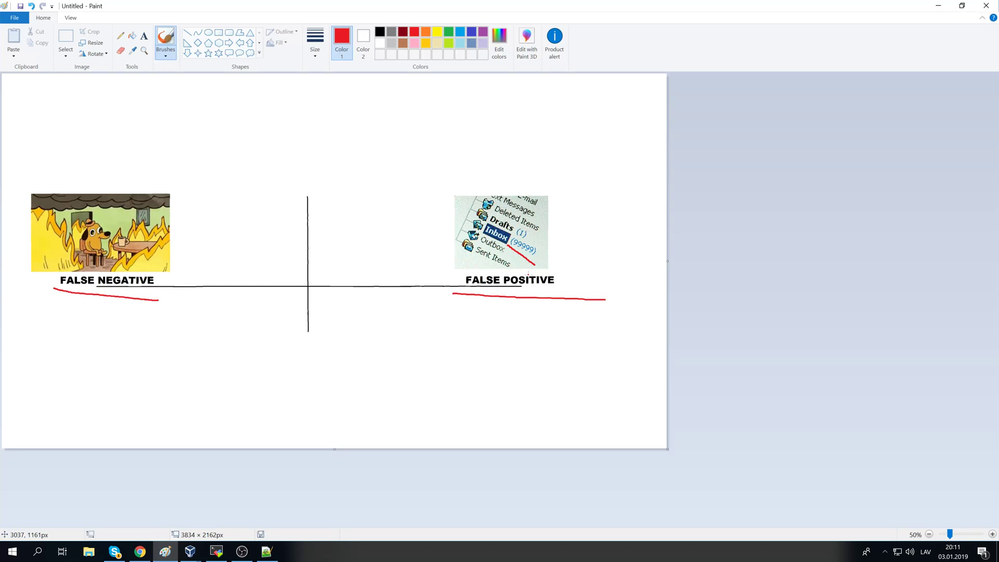
pyautogui.moveTo(439, 258)
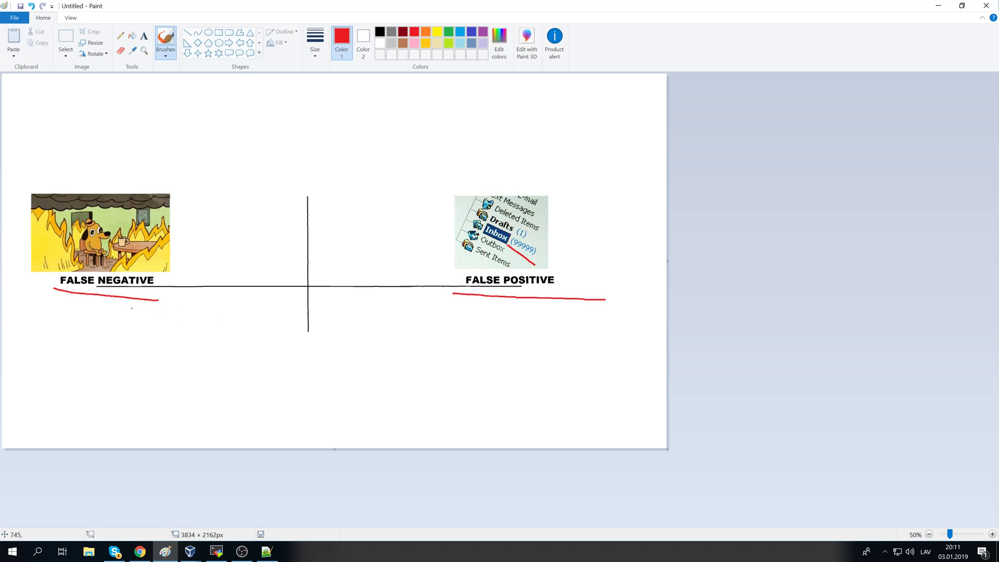
pyautogui.moveTo(239, 206)
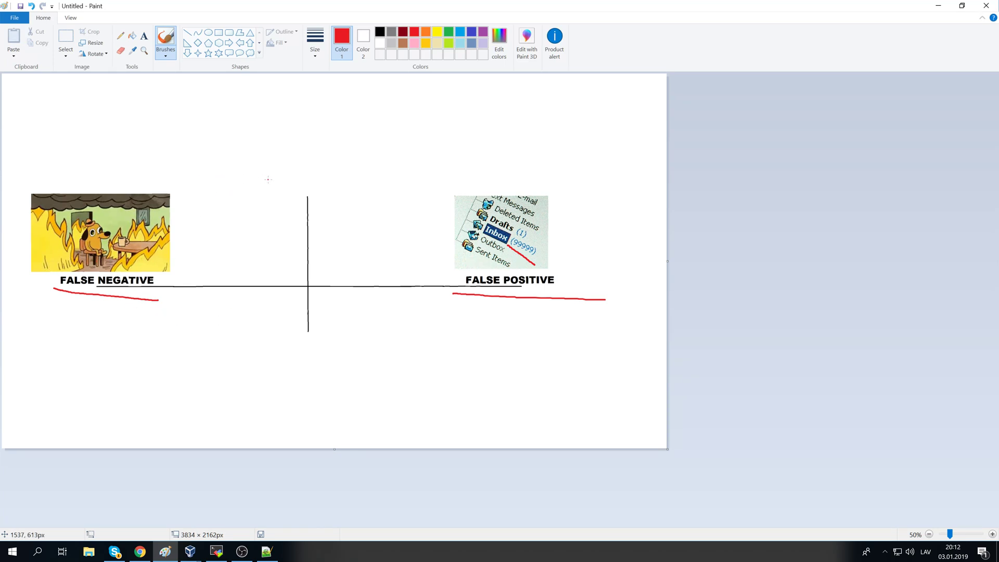
pyautogui.moveTo(309, 271); pyautogui.dragTo(312, 312)
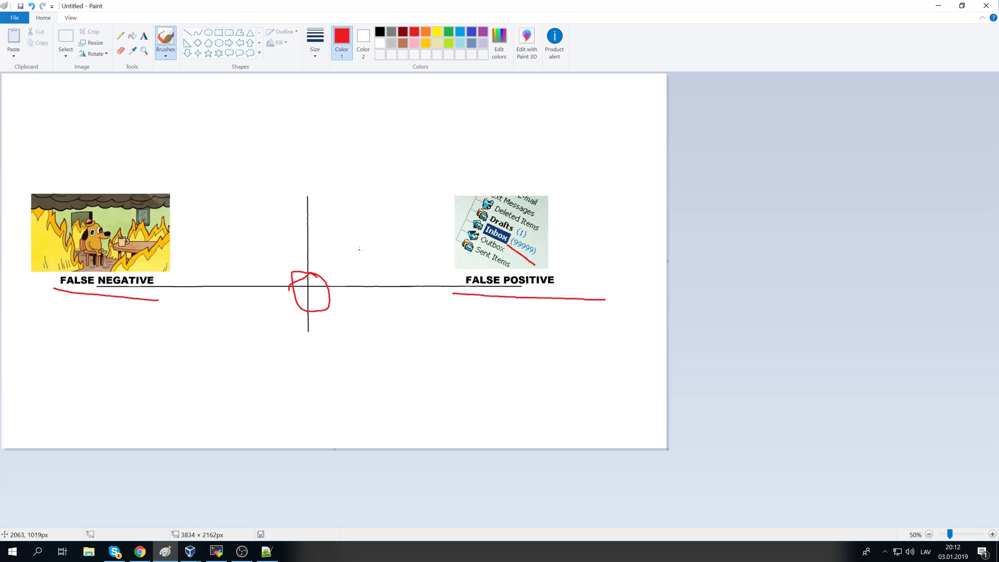
pyautogui.moveTo(345, 242)
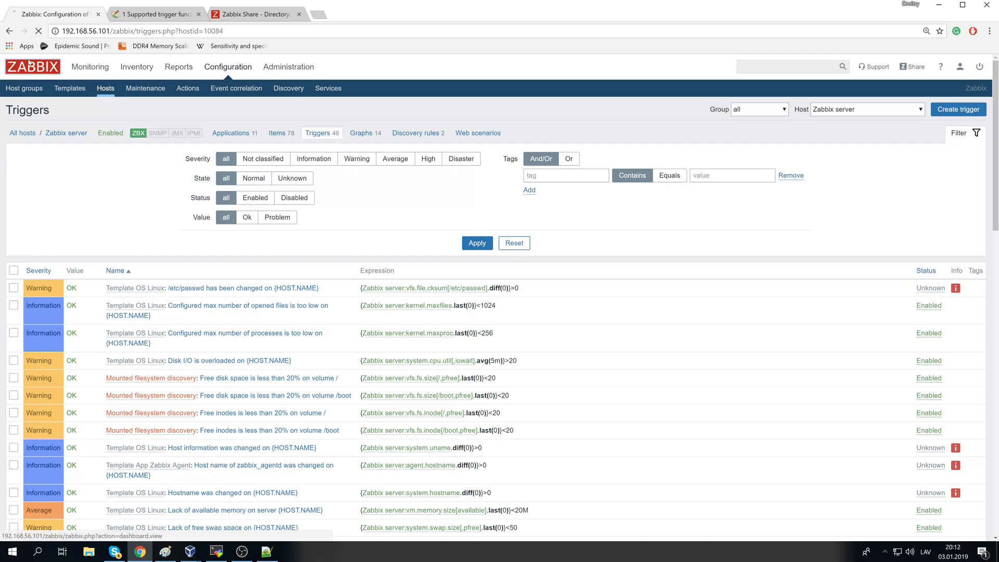
# Return to the Monitoring dashboard showing resolved problems, with a brief look at another menu
pyautogui.click(90, 67)
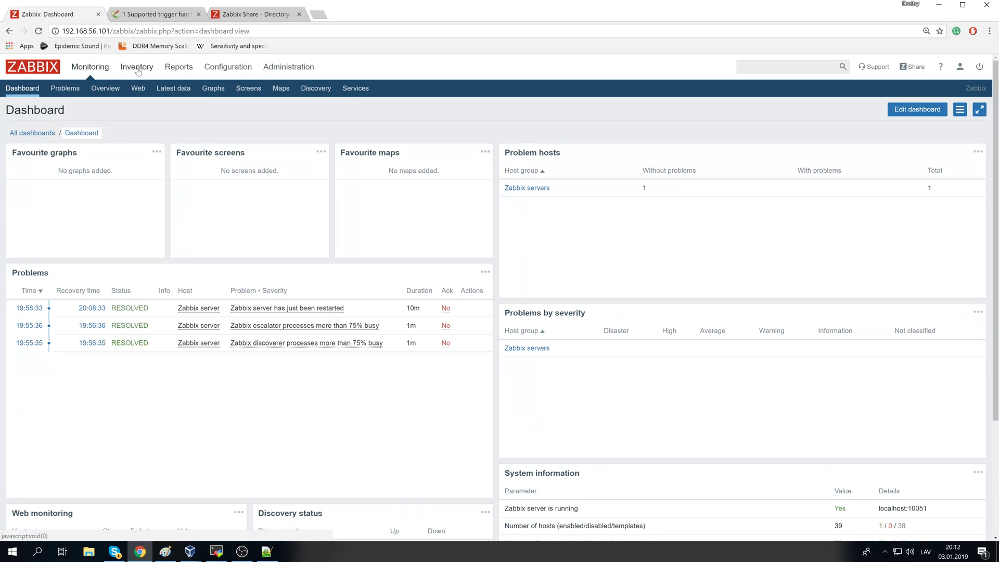
pyautogui.click(178, 66)
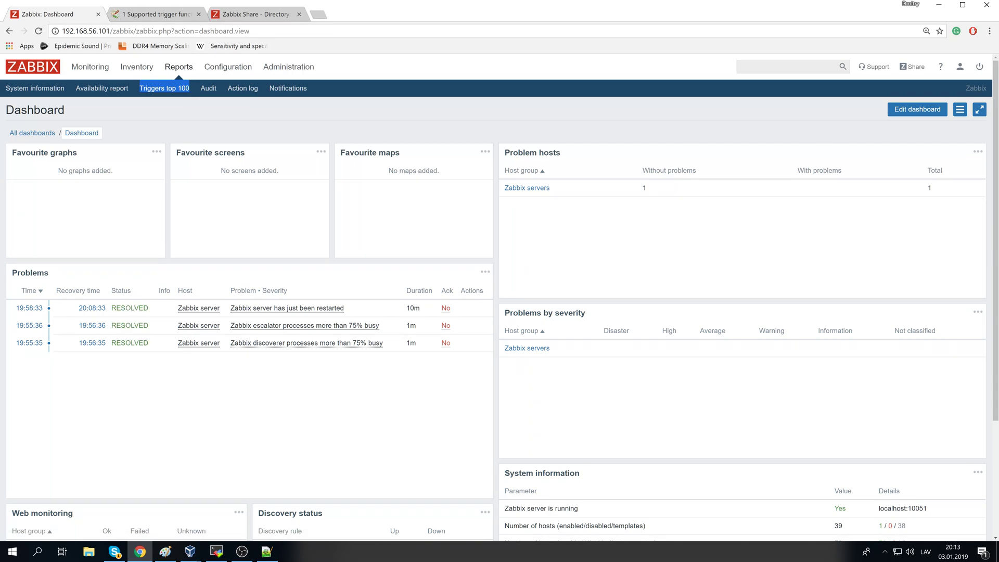
pyautogui.click(90, 66)
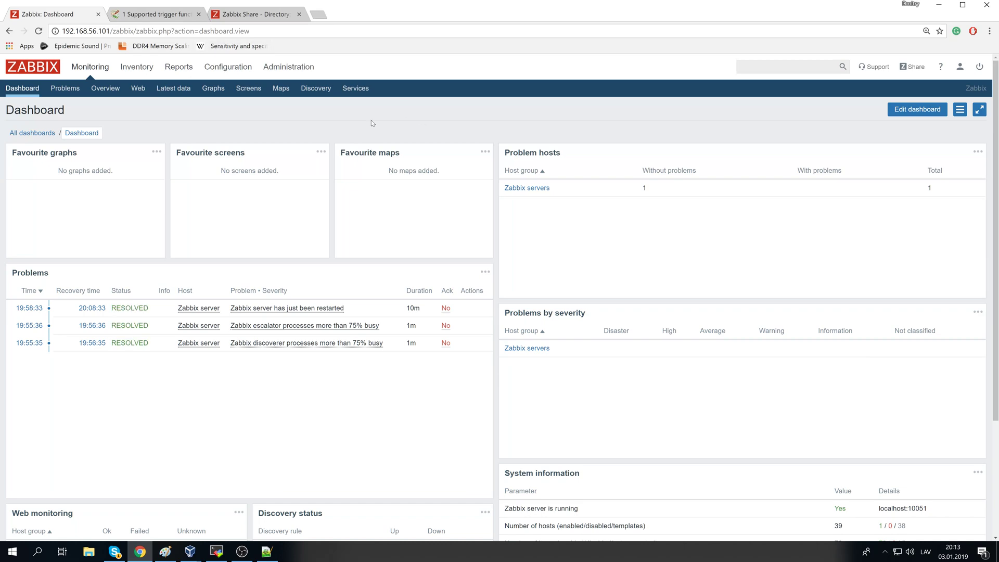
pyautogui.moveTo(370, 129)
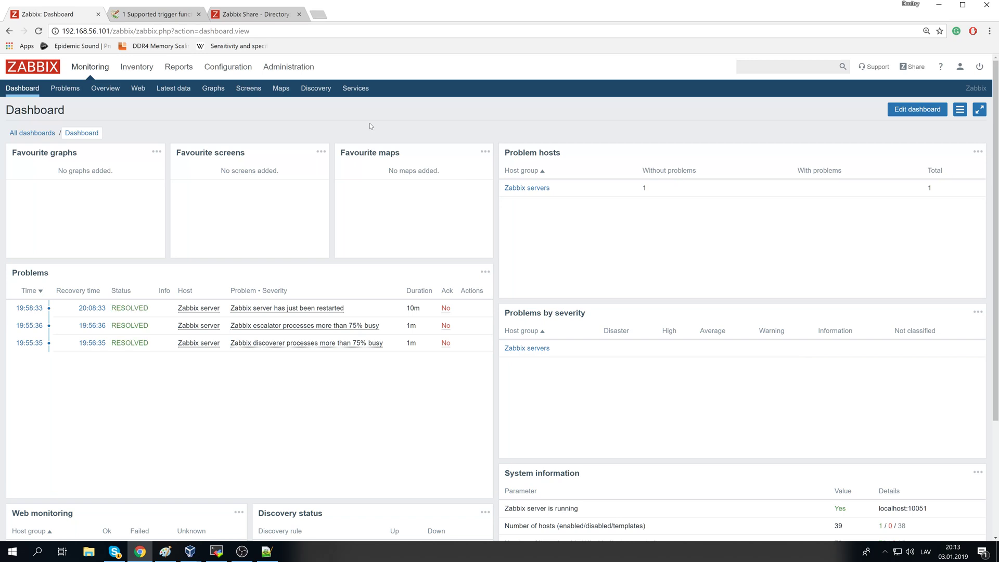
pyautogui.moveTo(349, 197)
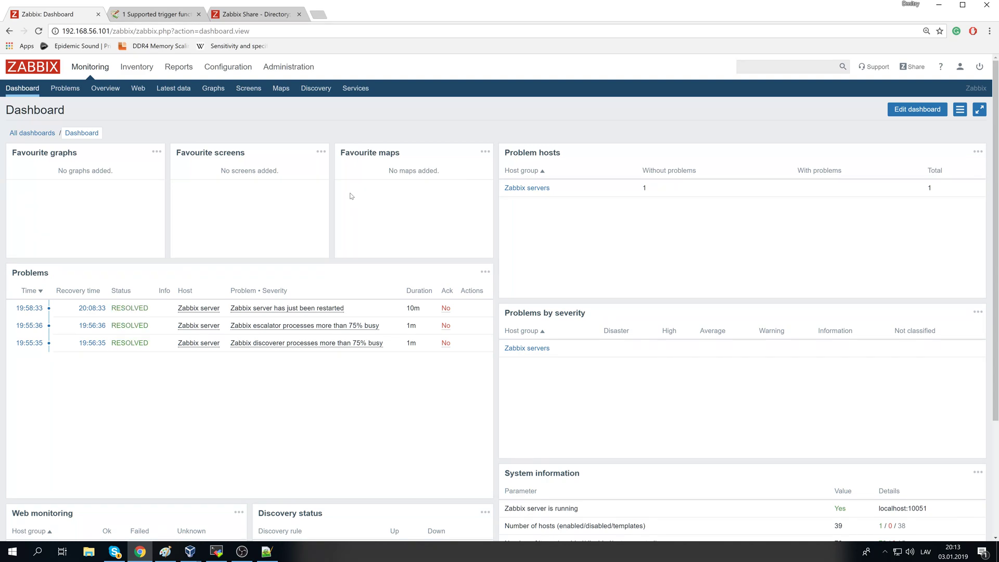
pyautogui.moveTo(336, 79)
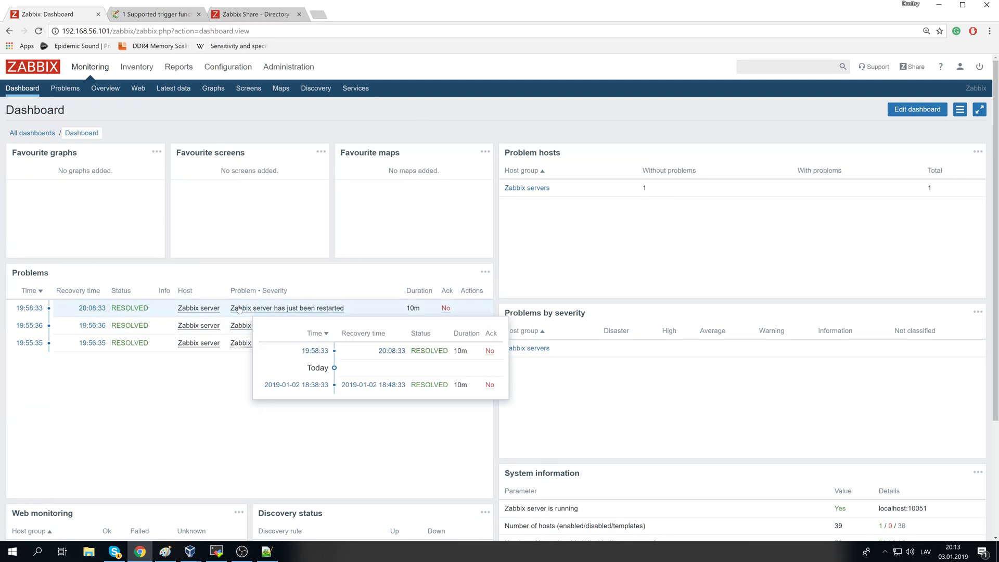
pyautogui.moveTo(163, 193)
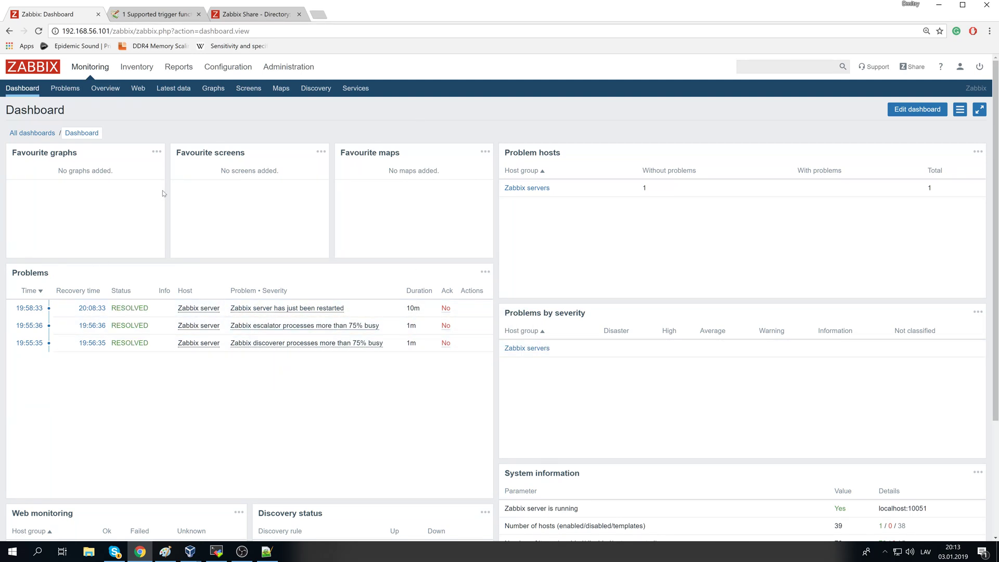